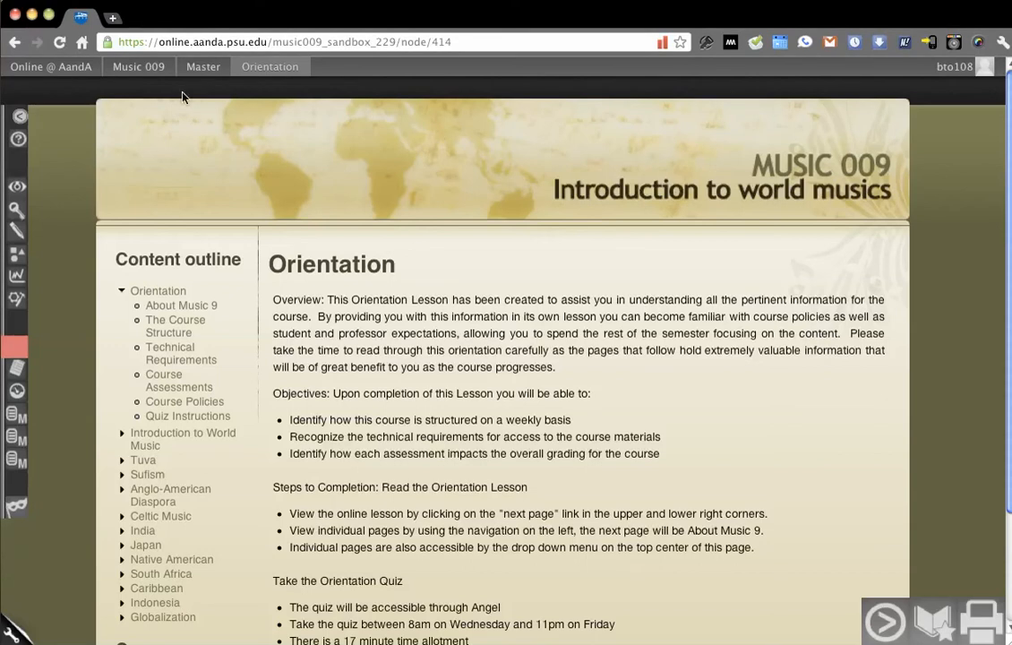
{"action": "mouse_move", "coordinate": [464, 295]}
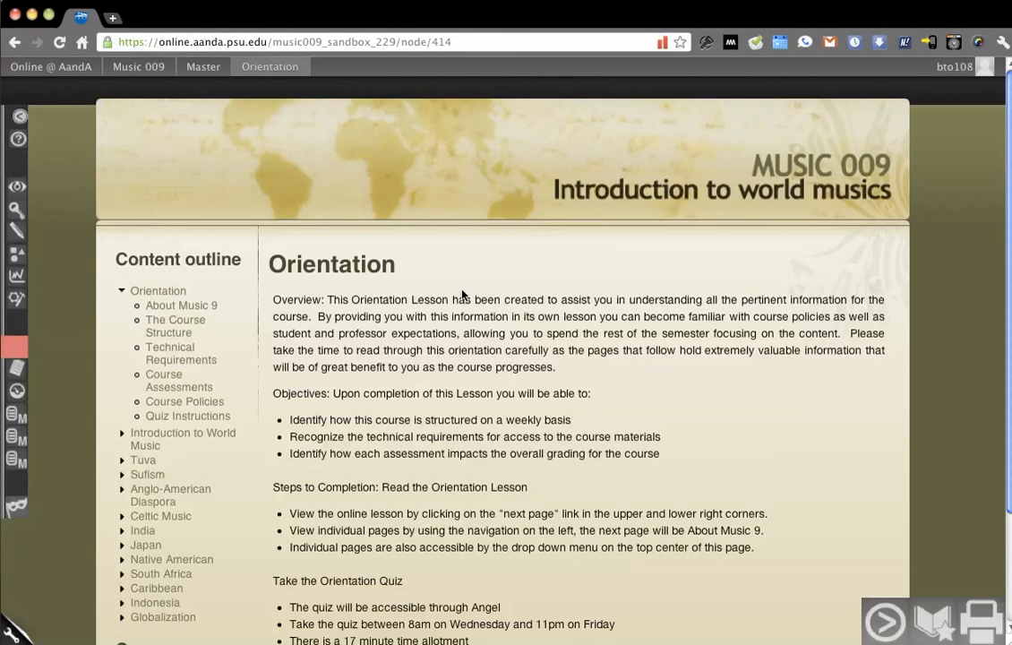
Bold the overview phrase 'pages that follow hold extremely valuable' with the Strong style
{"action": "scroll", "scroll_direction": "down", "scroll_amount": 3}
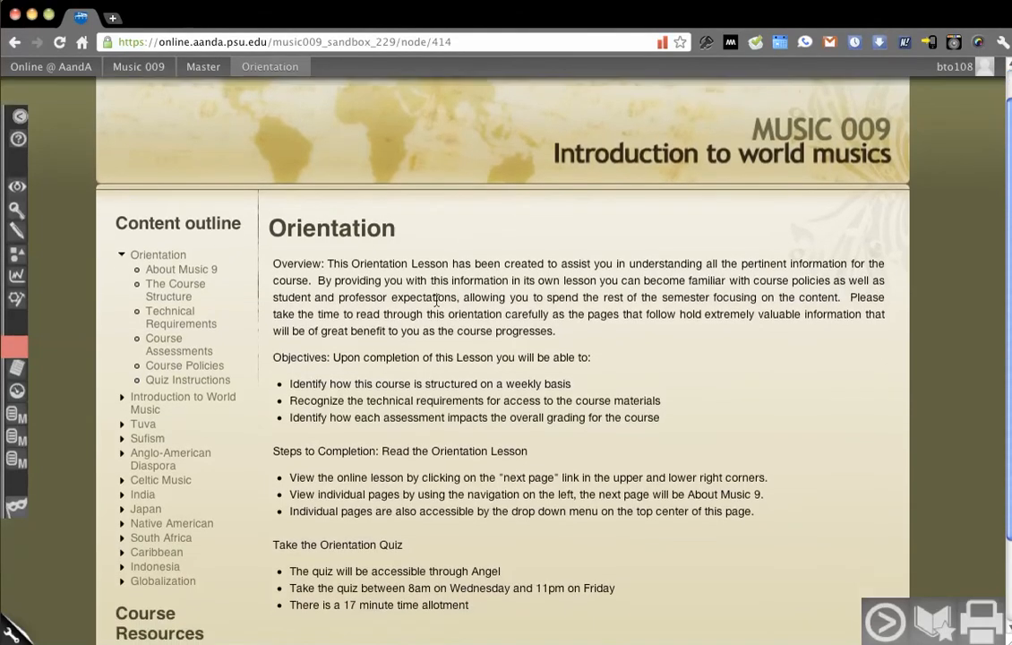
{"action": "scroll", "scroll_direction": "down", "scroll_amount": 3}
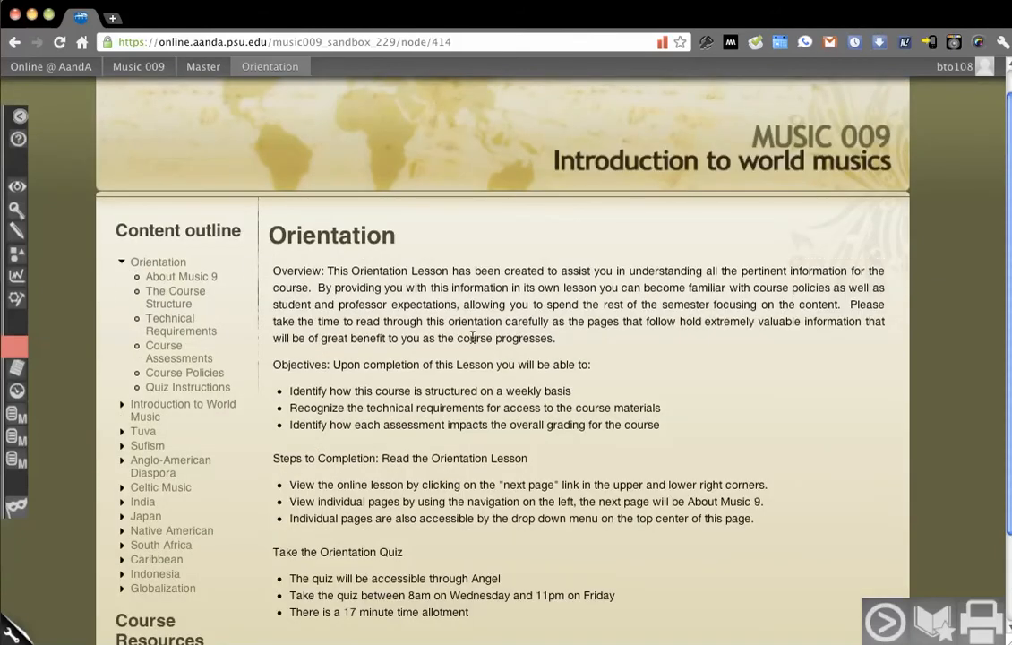
{"action": "mouse_move", "coordinate": [105, 255]}
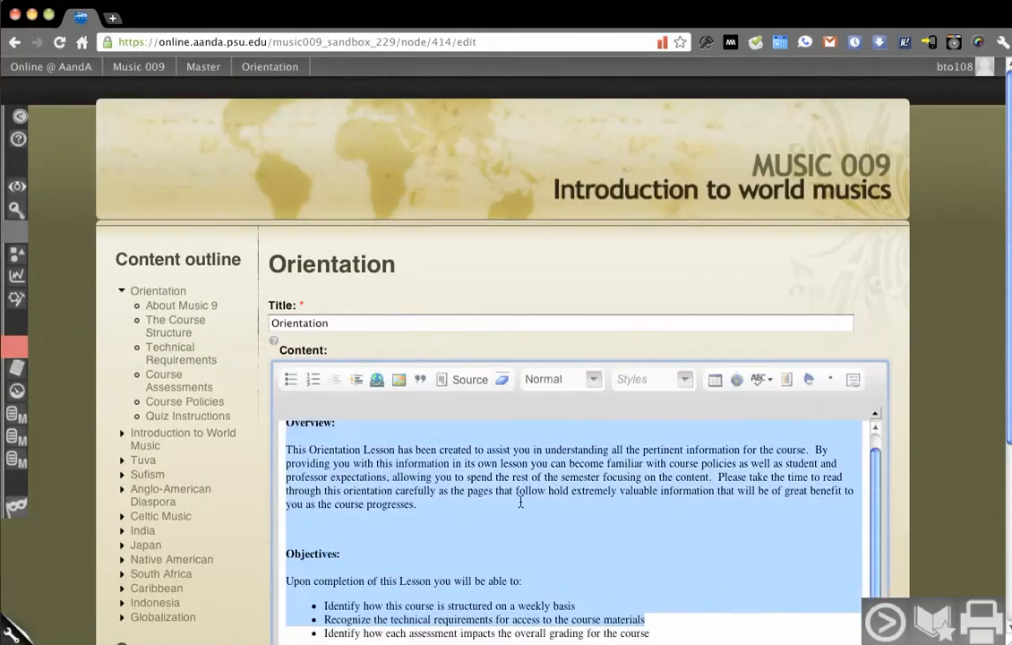
{"action": "scroll", "scroll_direction": "down", "scroll_amount": 3}
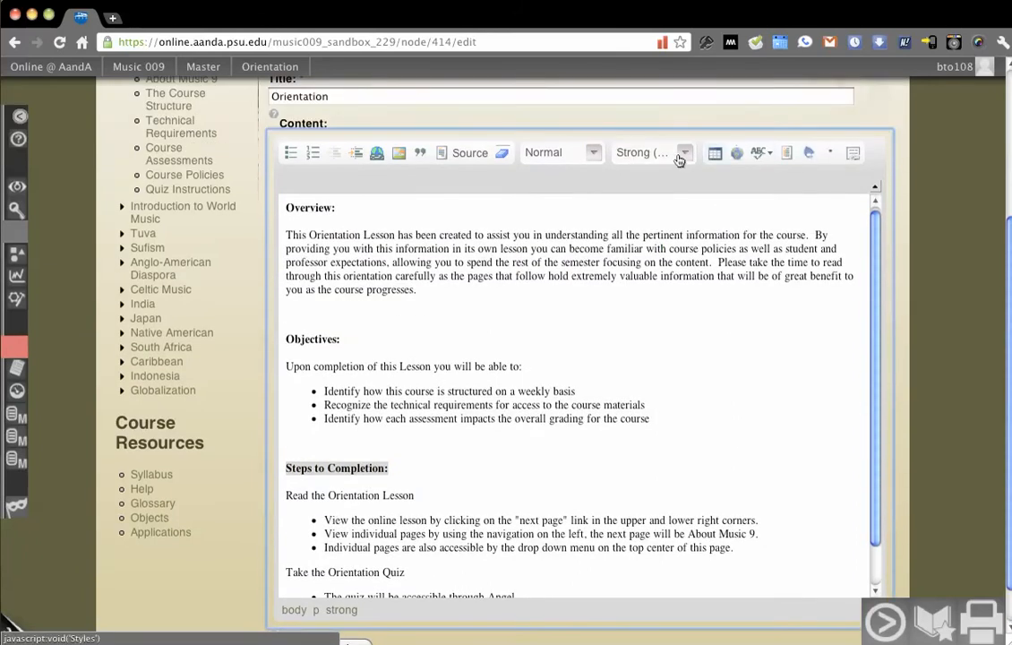
{"action": "left_click", "coordinate": [684, 152]}
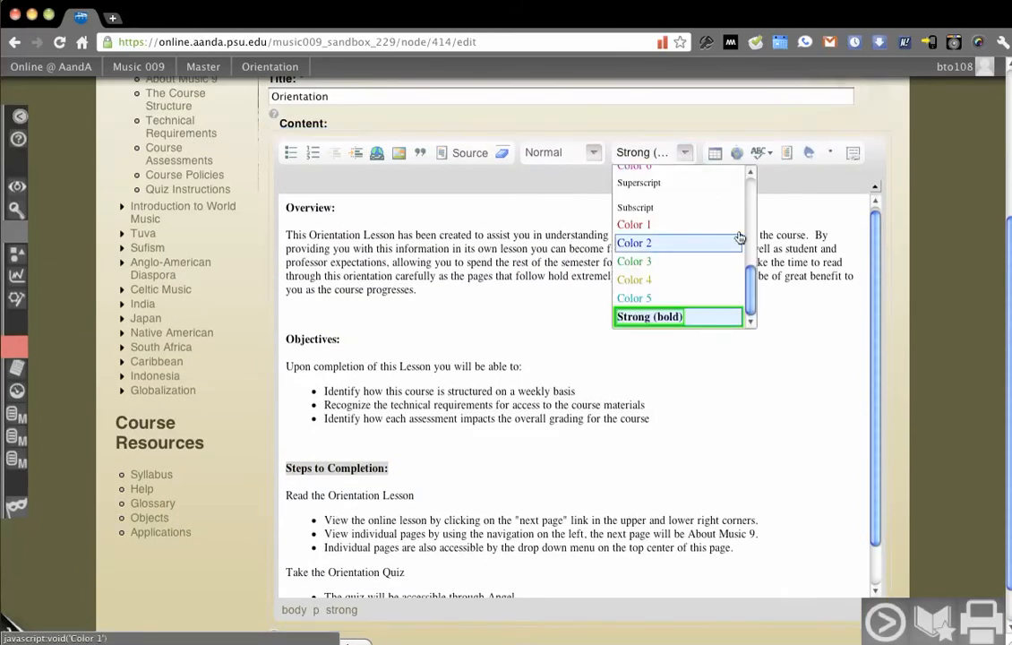
{"action": "left_click", "coordinate": [650, 316]}
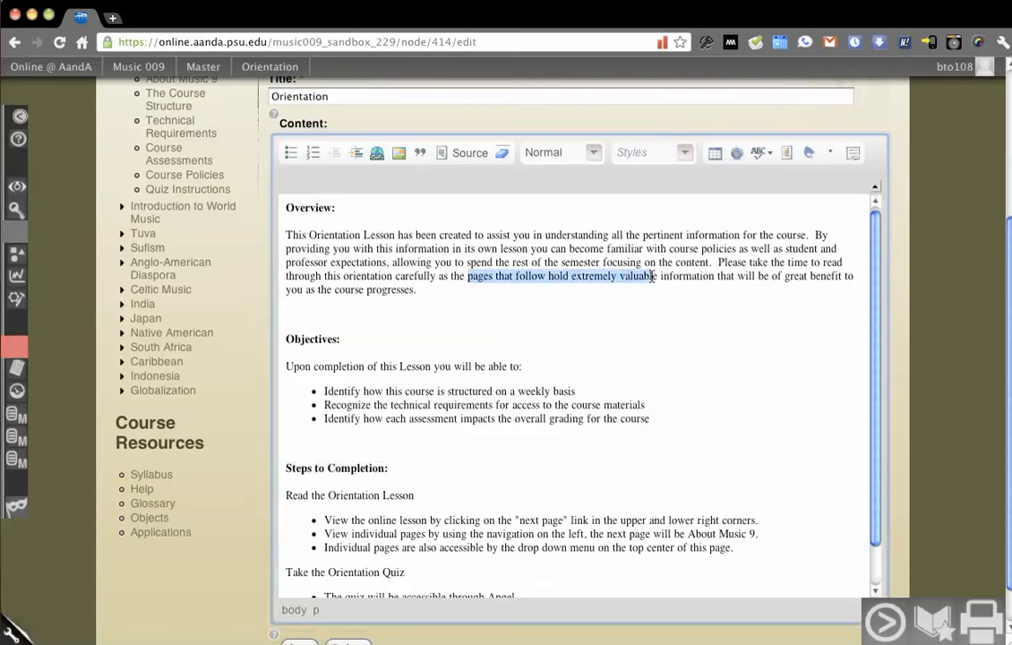
{"action": "left_click", "coordinate": [652, 151]}
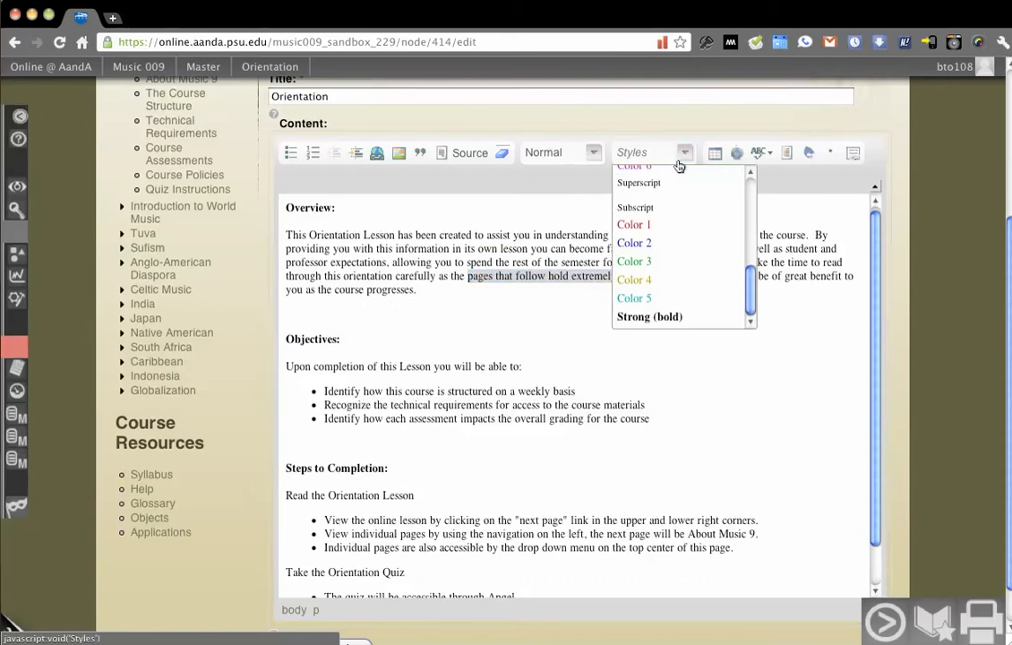
{"action": "left_click", "coordinate": [650, 316]}
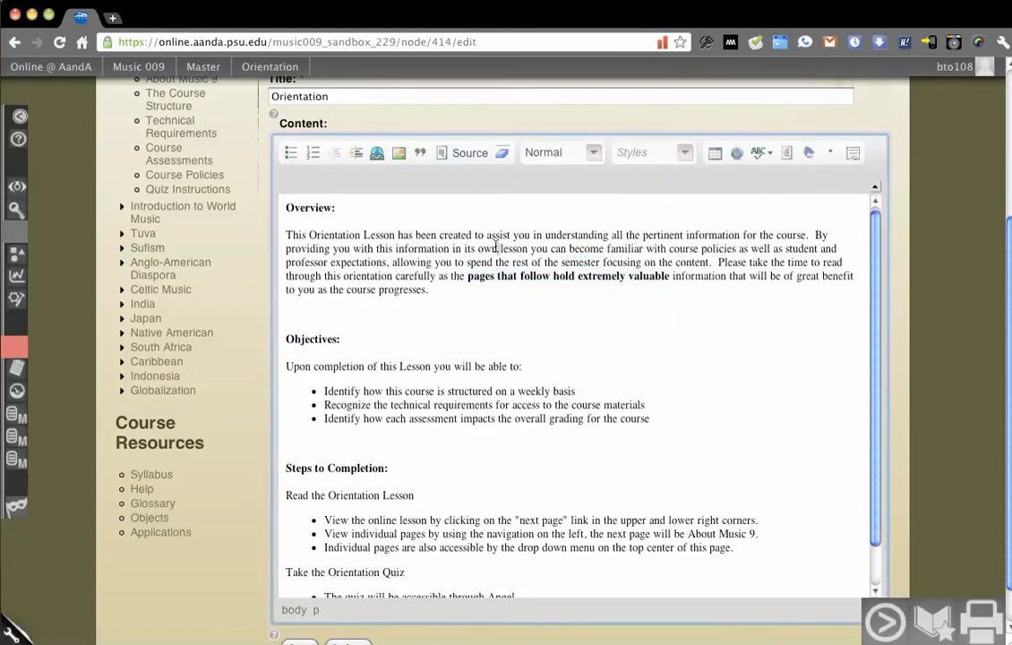
{"action": "double_click", "coordinate": [514, 249]}
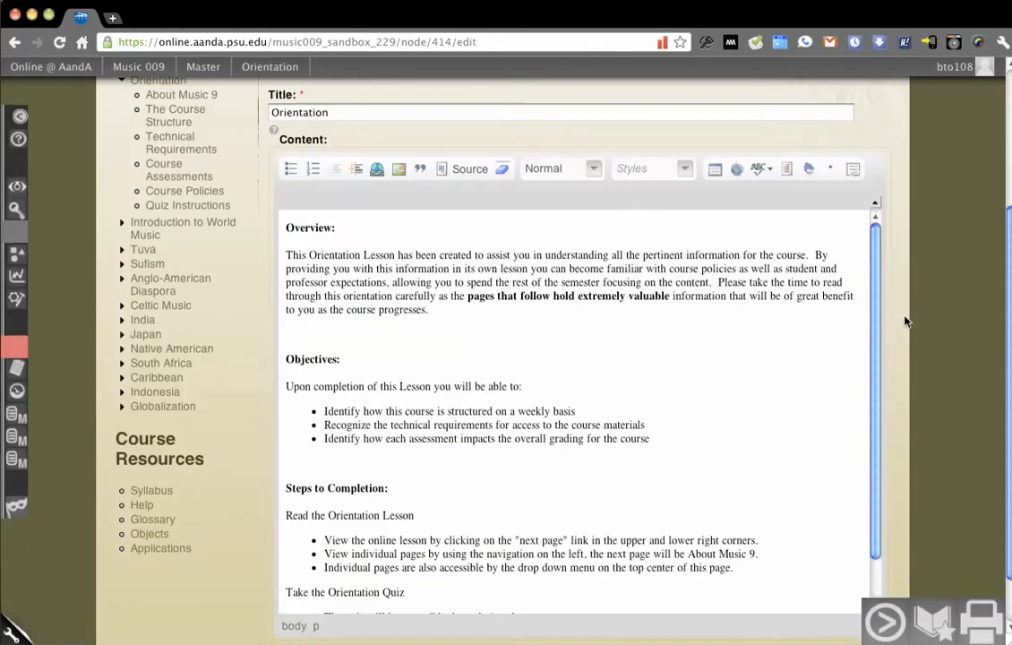
Toggle HTML source view, then type 'My cool heading' below the overview paragraph
{"action": "scroll", "scroll_direction": "down", "scroll_amount": 3}
{"action": "type", "text": "fdokfosfdoksdfkosdokfdsf"}
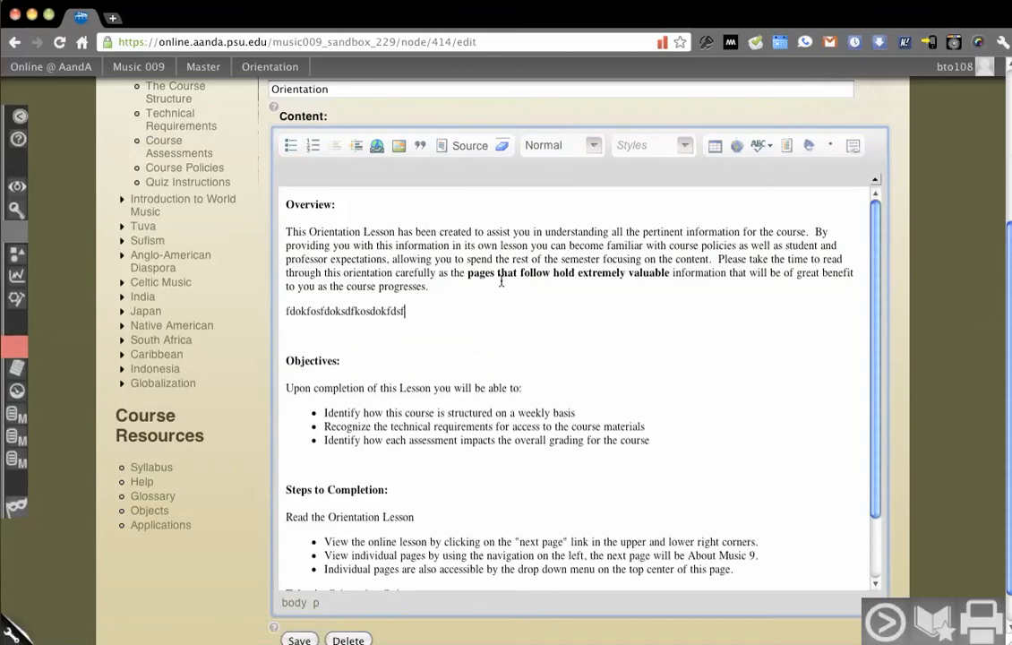
{"action": "left_click", "coordinate": [465, 146]}
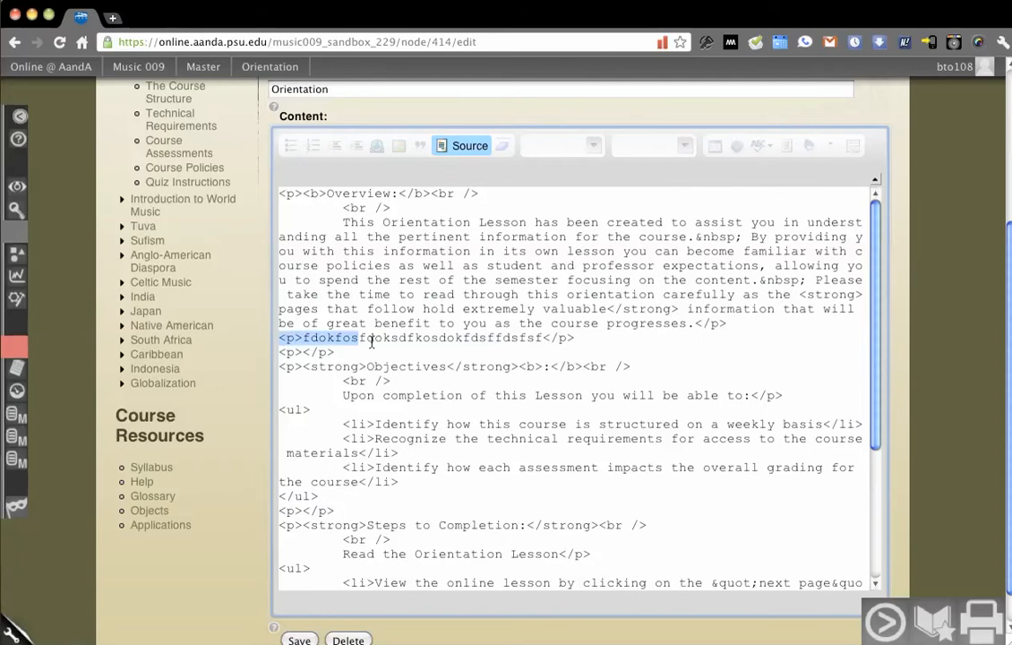
{"action": "left_click", "coordinate": [469, 145]}
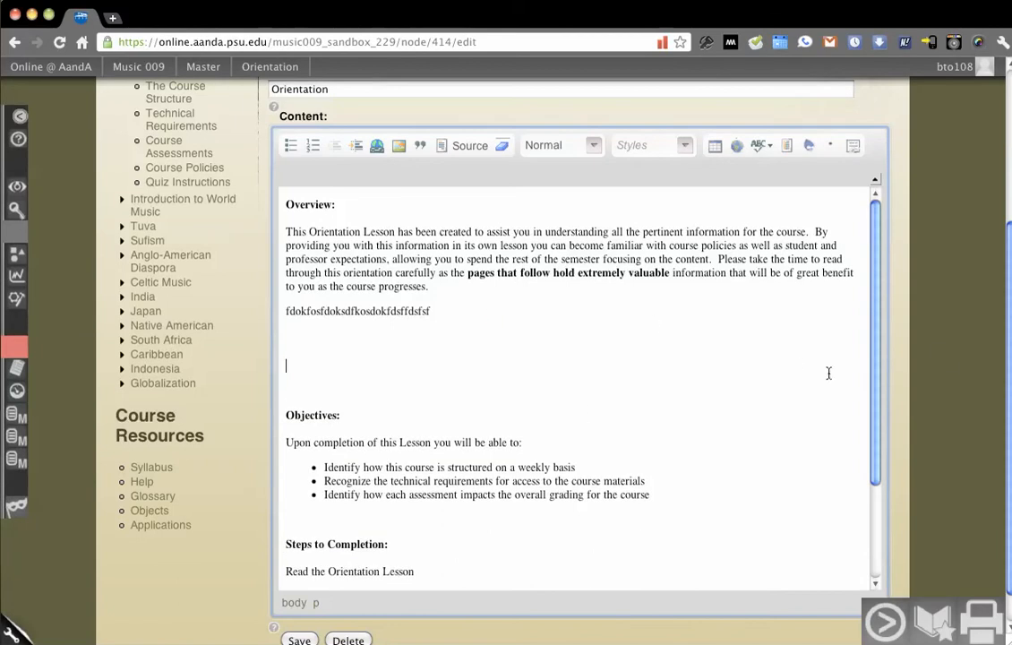
{"action": "scroll", "scroll_direction": "down", "scroll_amount": 3}
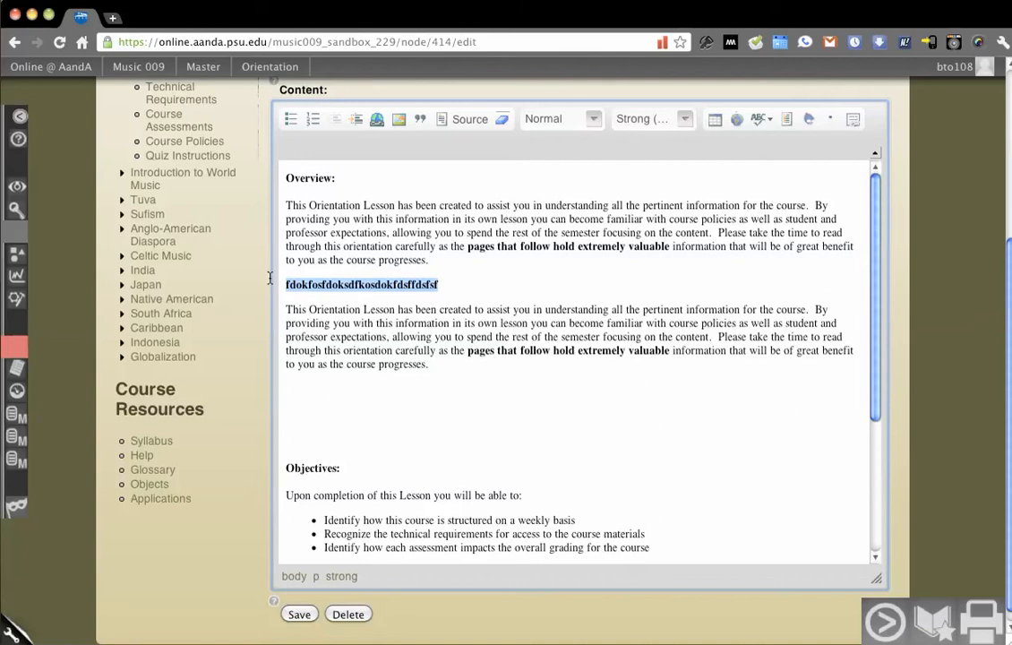
{"action": "type", "text": "My cool head"}
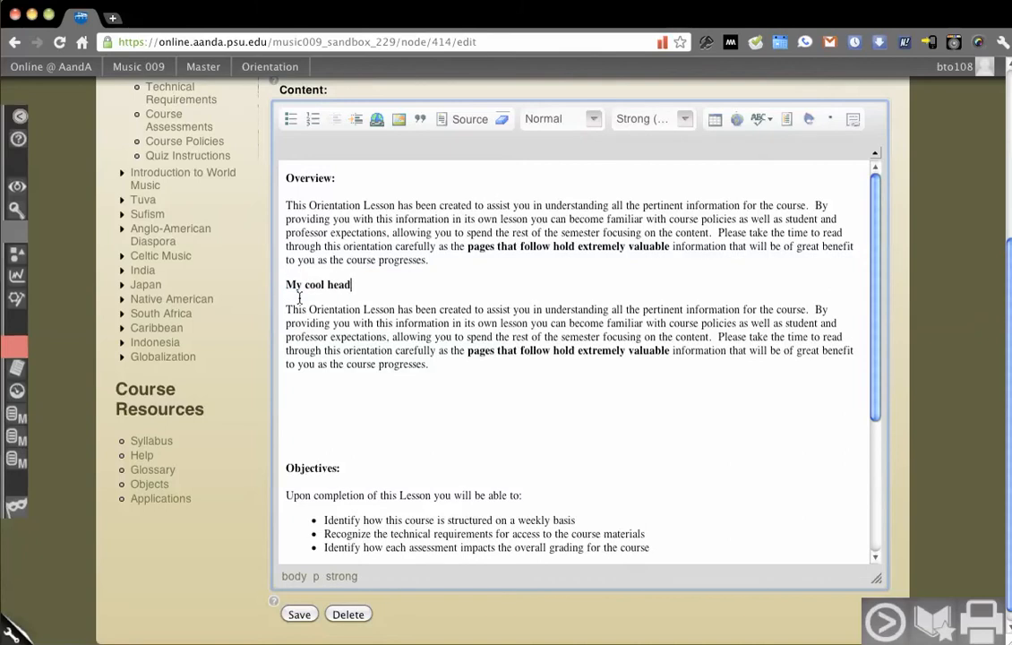
{"action": "type", "text": "ing</strong></p>"}
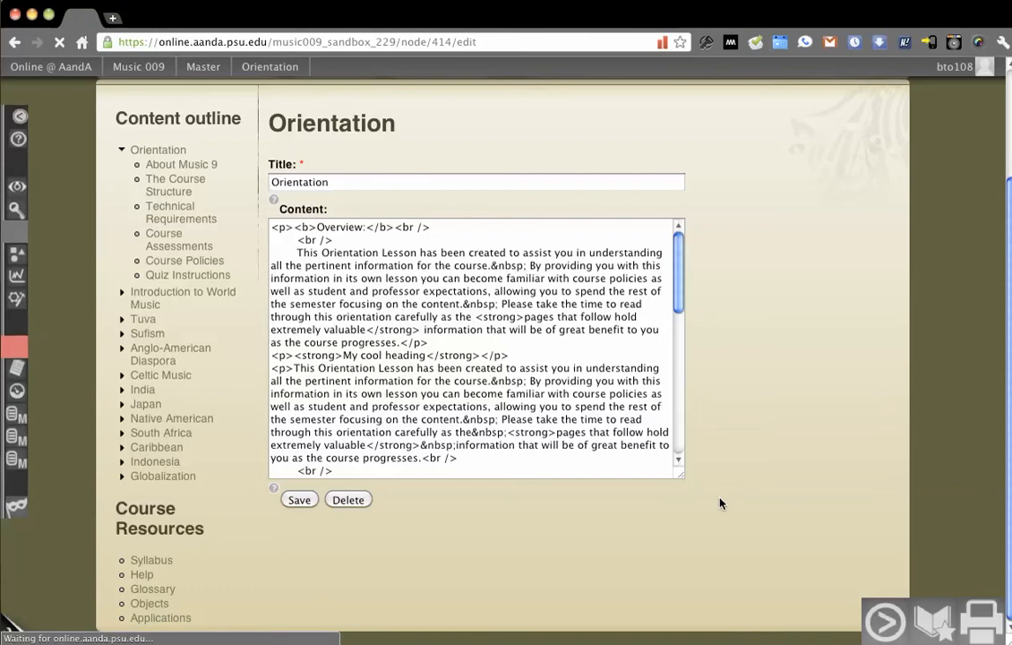
{"action": "mouse_move", "coordinate": [715, 374]}
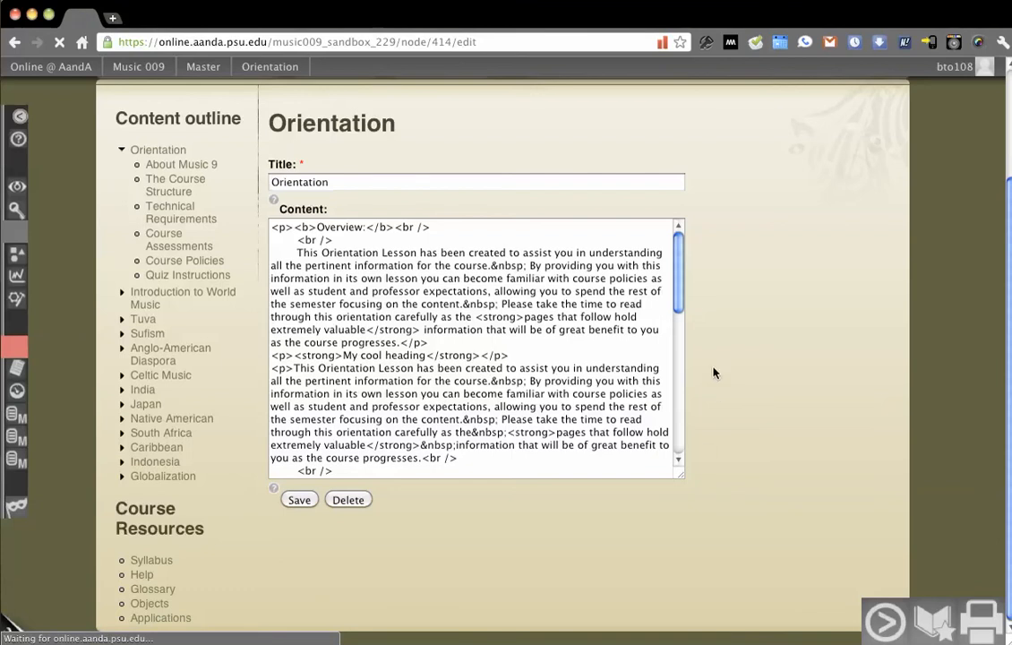
Make 'My cool heading' a Heading 2 paragraph format and save the Orientation page
{"action": "left_click", "coordinate": [299, 500]}
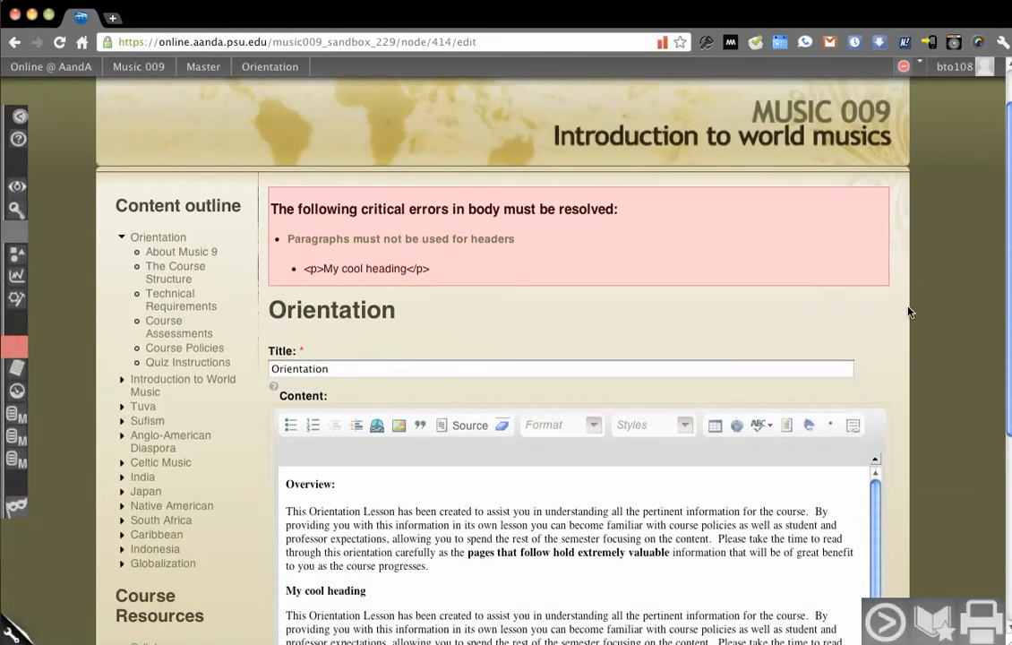
{"action": "mouse_move", "coordinate": [439, 202]}
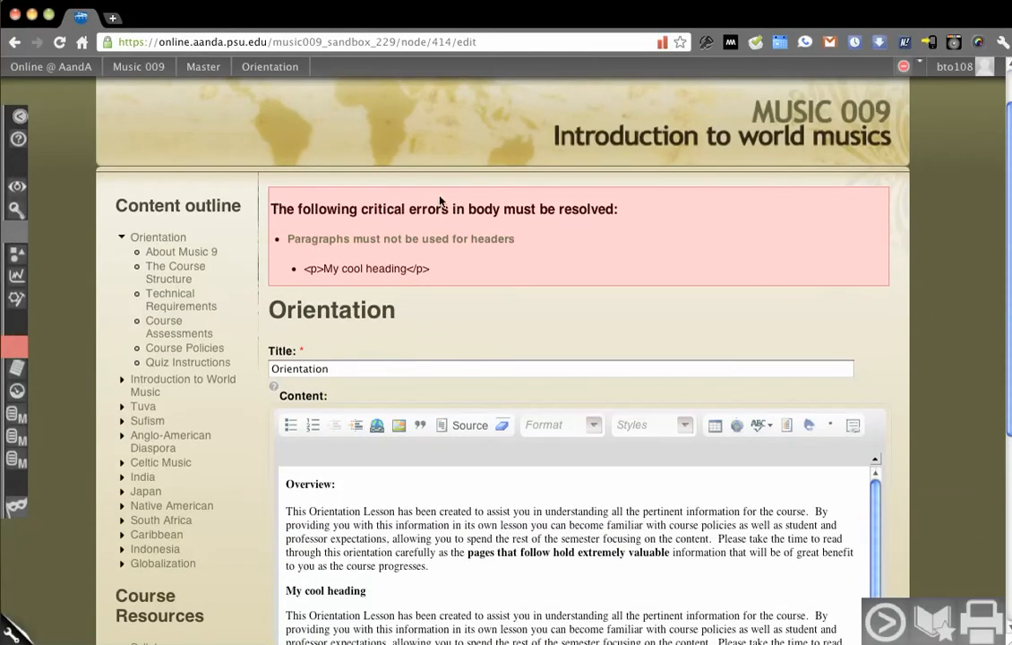
{"action": "scroll", "scroll_direction": "down", "scroll_amount": 3}
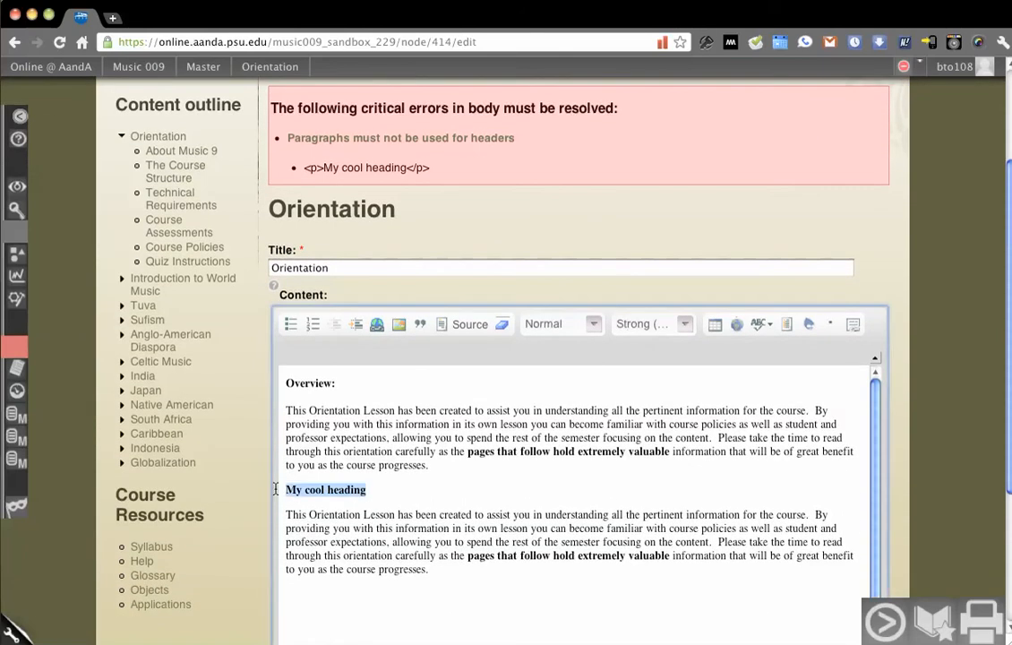
{"action": "left_click", "coordinate": [560, 324]}
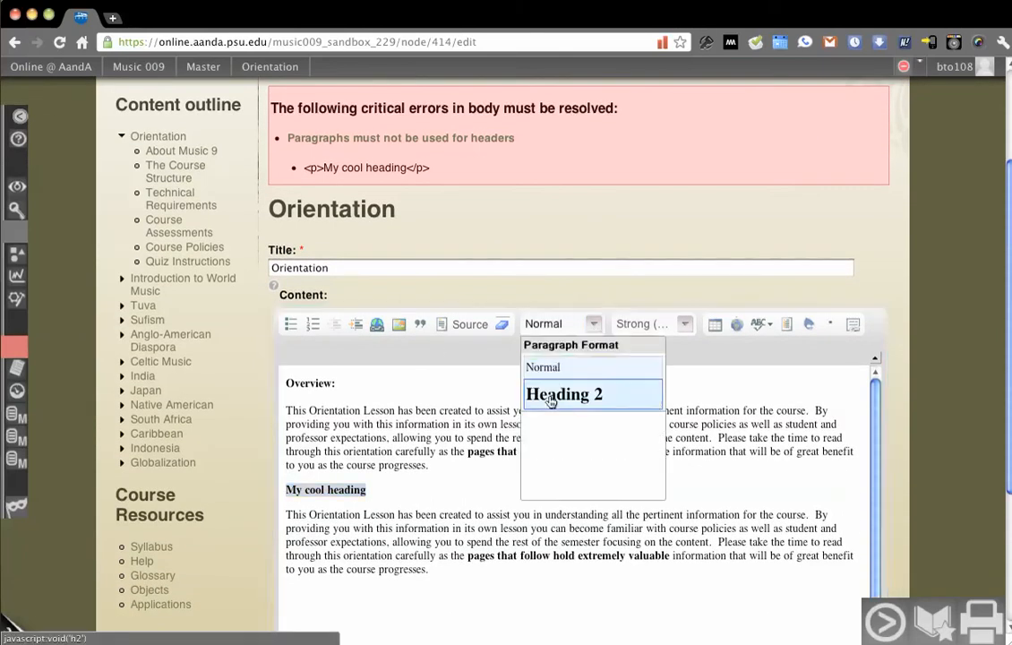
{"action": "left_click", "coordinate": [564, 395]}
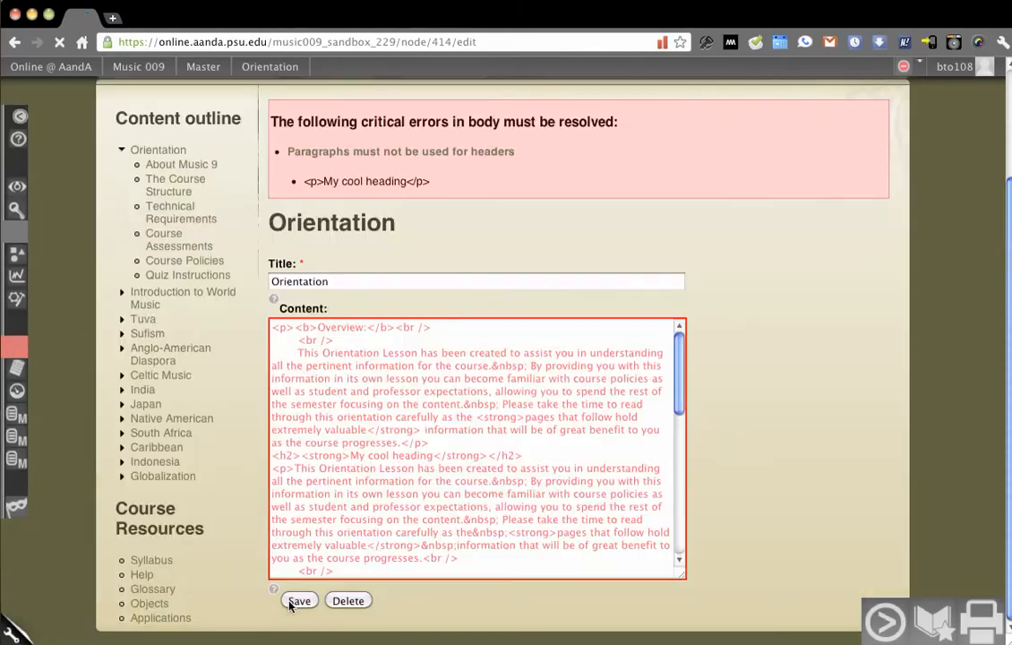
{"action": "left_click", "coordinate": [299, 600]}
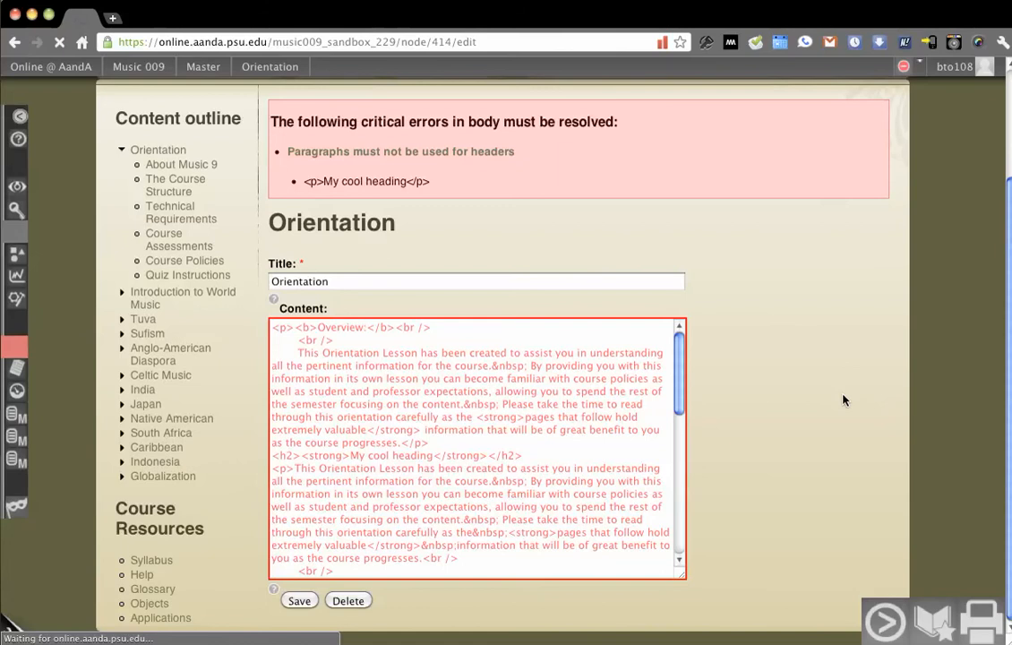
{"action": "left_click", "coordinate": [300, 600]}
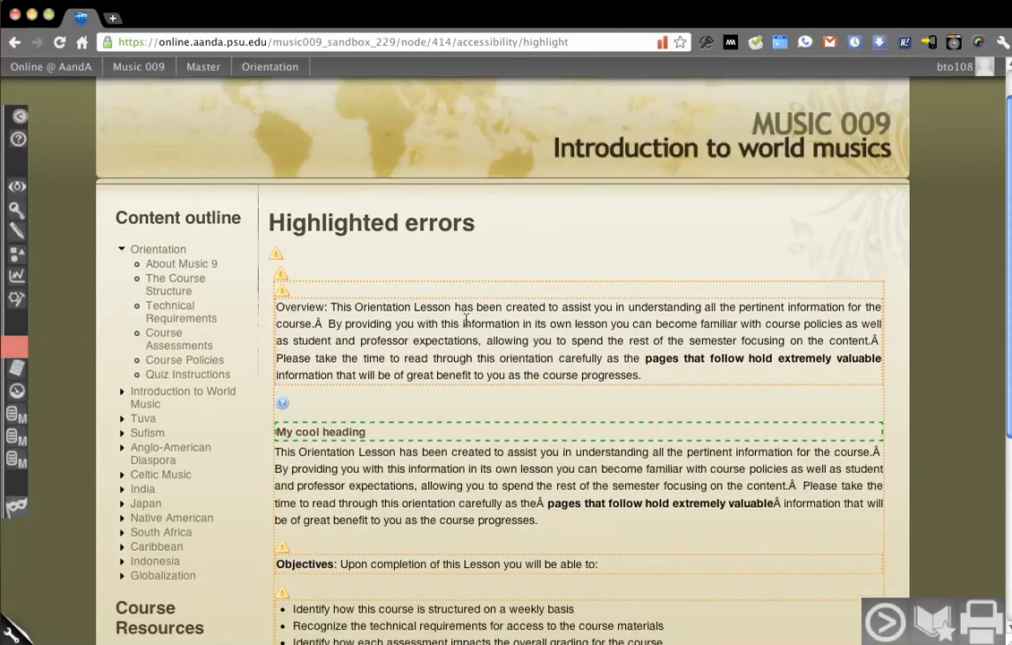
Scroll through the Highlighted errors report down to its tabular-information warnings
{"action": "scroll", "scroll_direction": "down", "scroll_amount": 3}
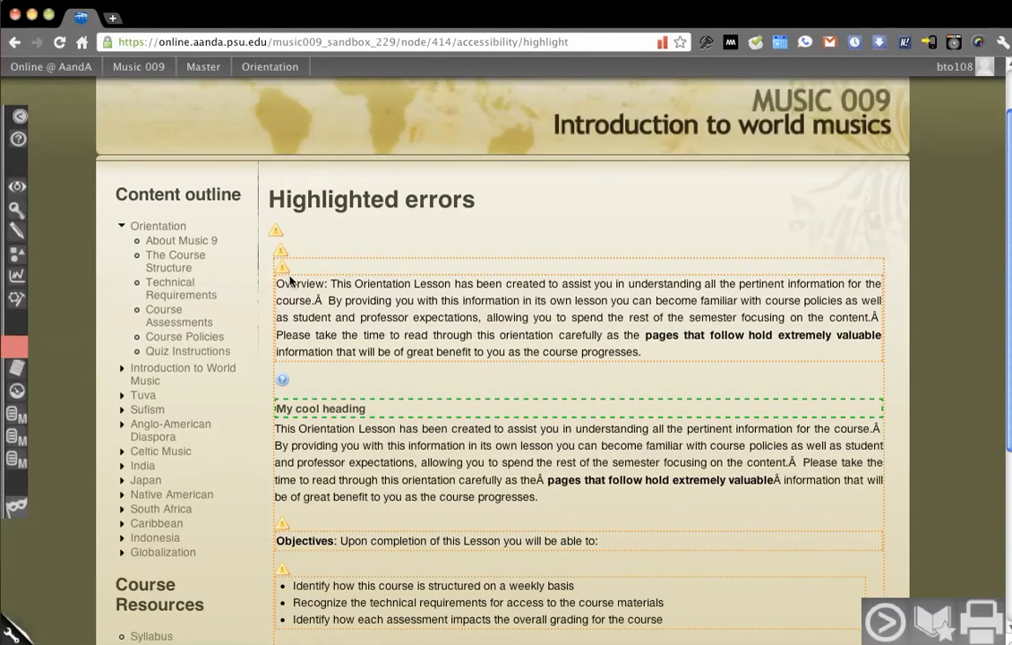
{"action": "mouse_move", "coordinate": [282, 268]}
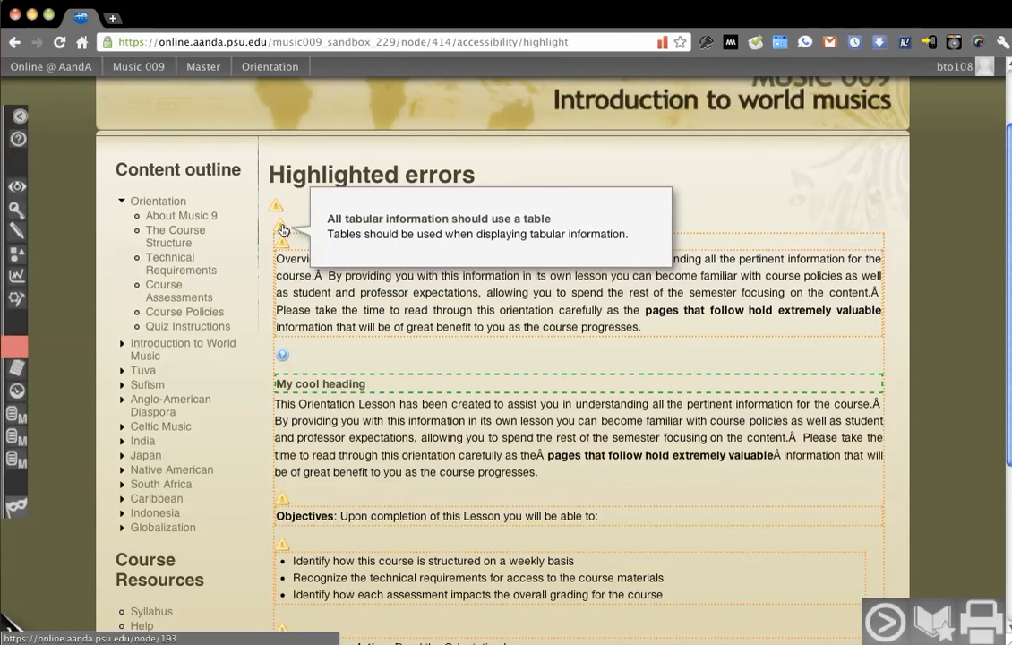
{"action": "scroll", "scroll_direction": "down", "scroll_amount": 3}
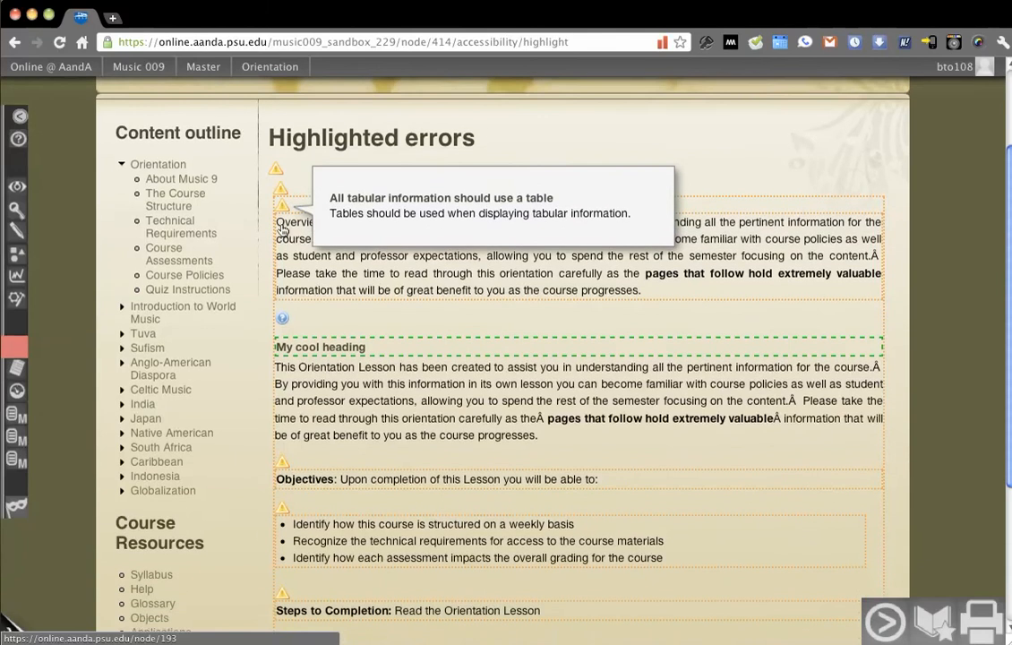
{"action": "scroll", "scroll_direction": "down", "scroll_amount": 3}
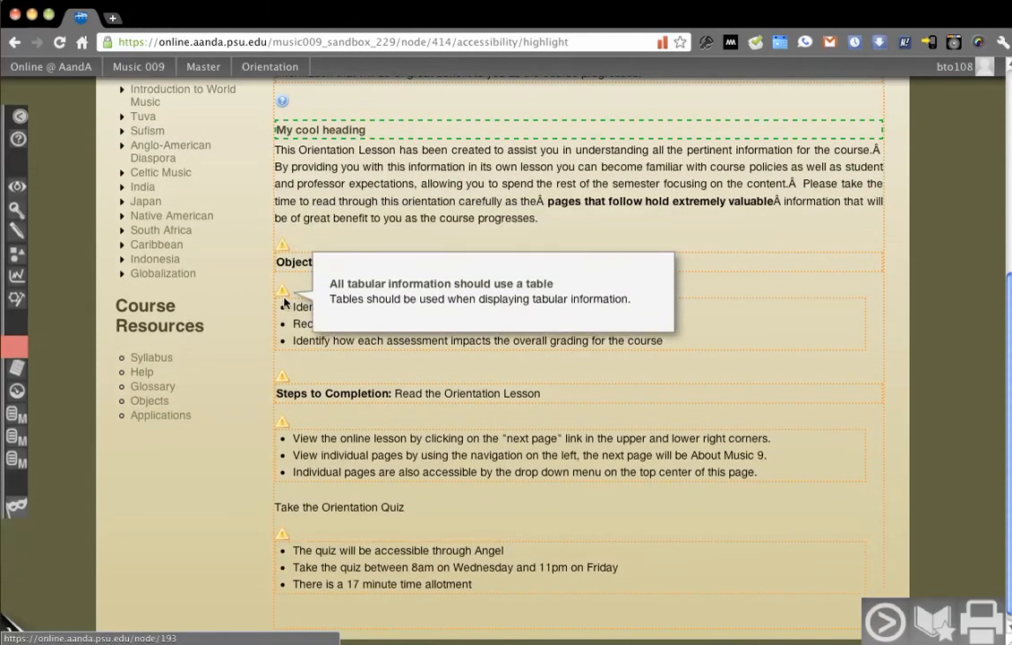
{"action": "scroll", "scroll_direction": "down", "scroll_amount": 3}
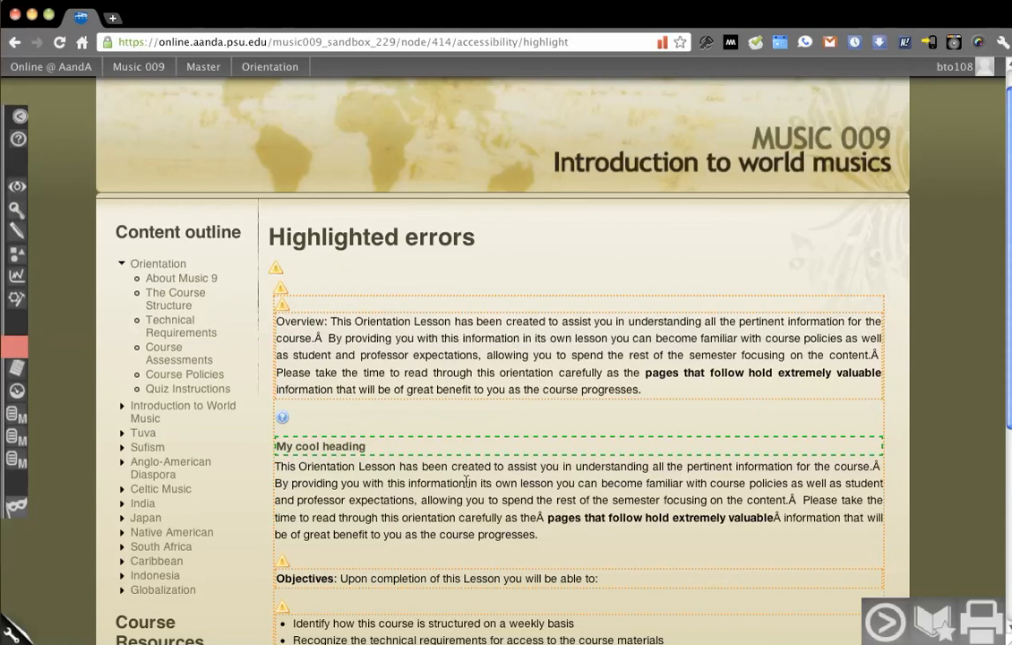
{"action": "mouse_move", "coordinate": [408, 334]}
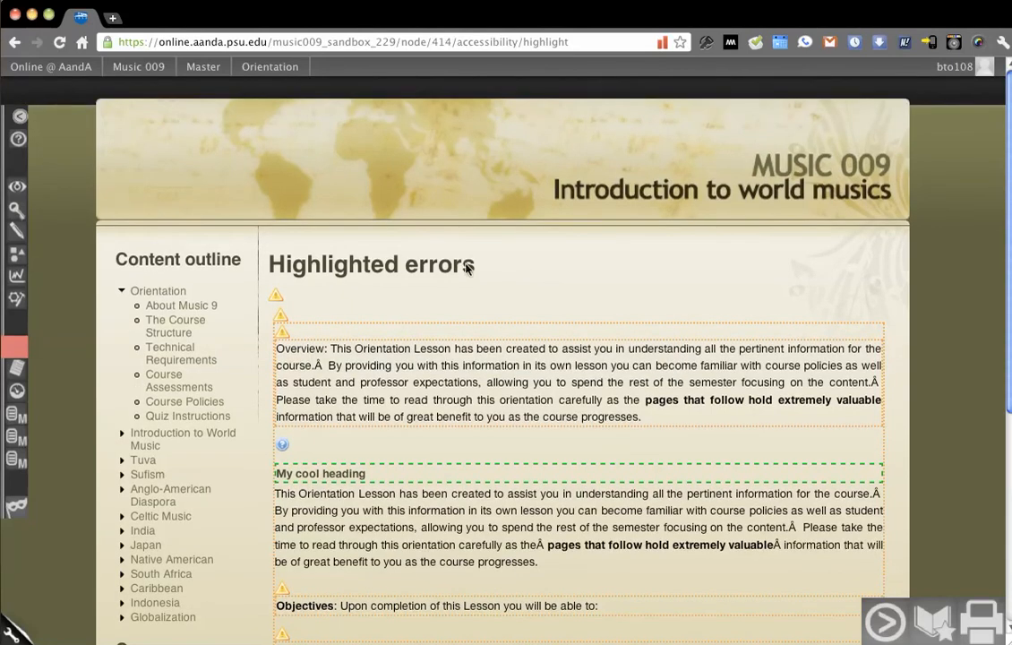
{"action": "mouse_move", "coordinate": [49, 230]}
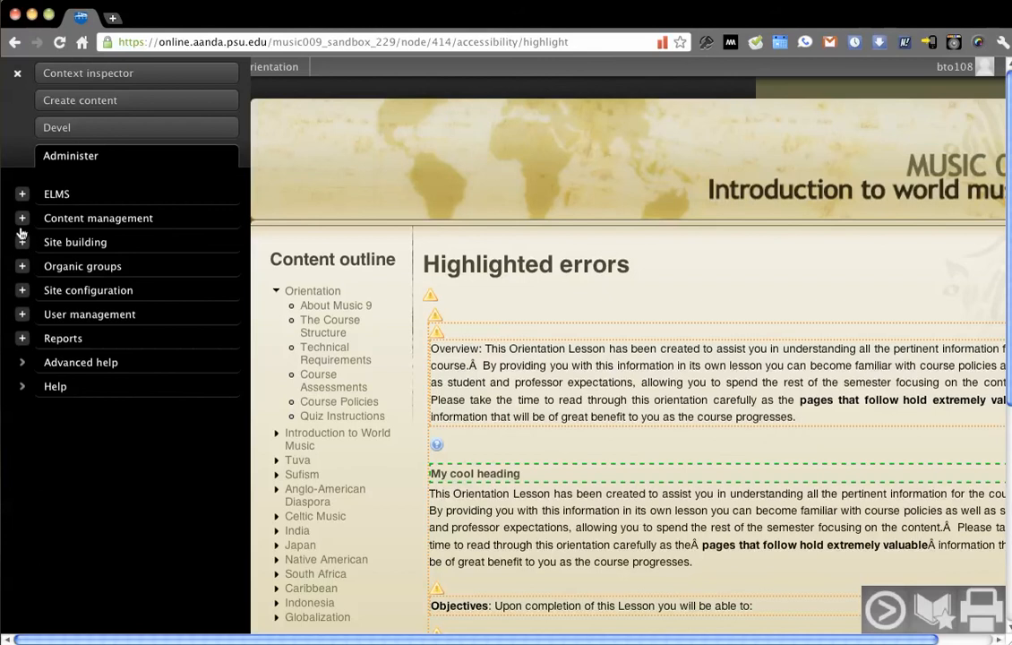
Go to the Content management pages and scroll to the content types list
{"action": "left_click", "coordinate": [98, 218]}
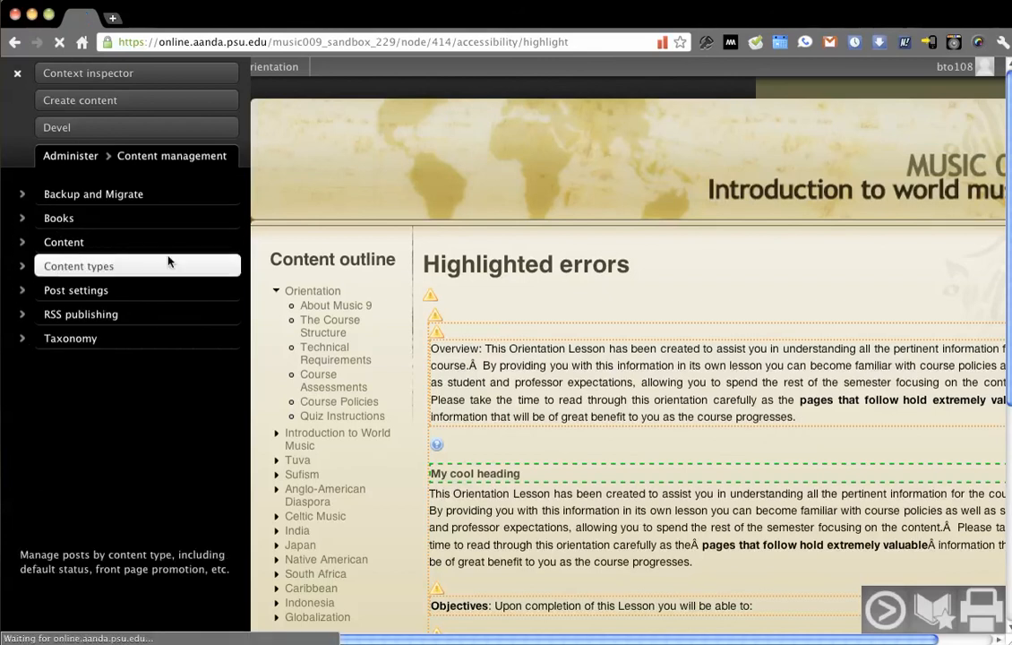
{"action": "mouse_move", "coordinate": [414, 301]}
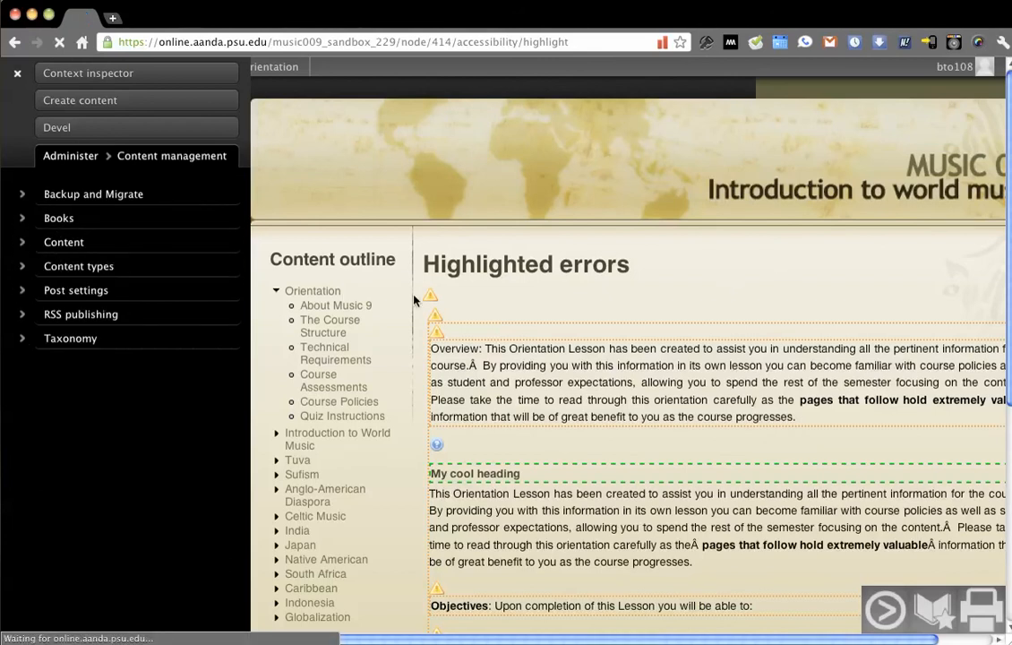
{"action": "mouse_move", "coordinate": [332, 303]}
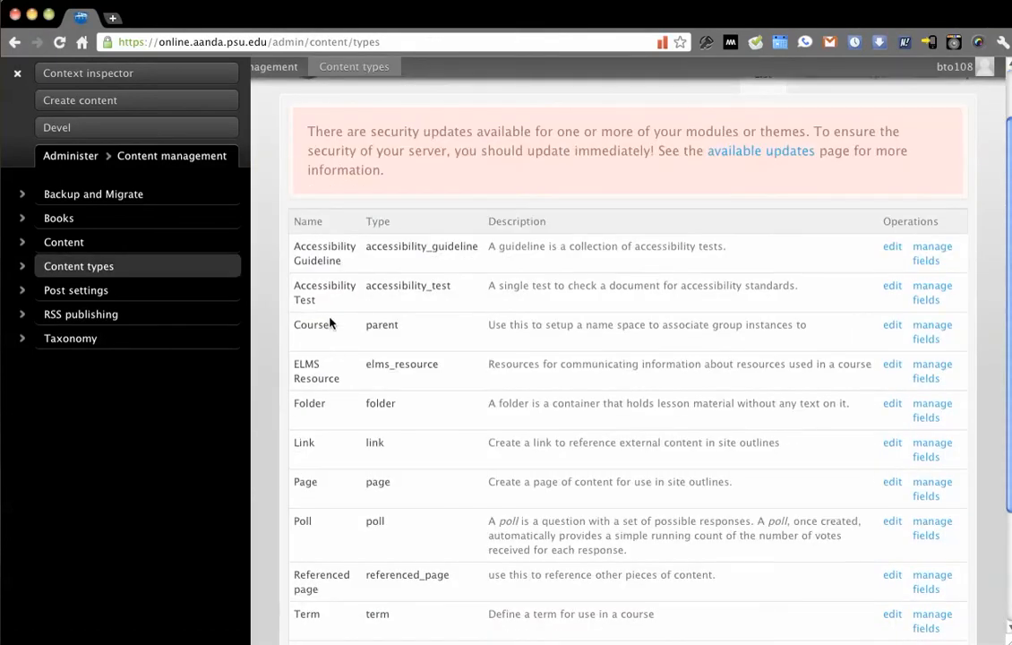
{"action": "mouse_move", "coordinate": [641, 368]}
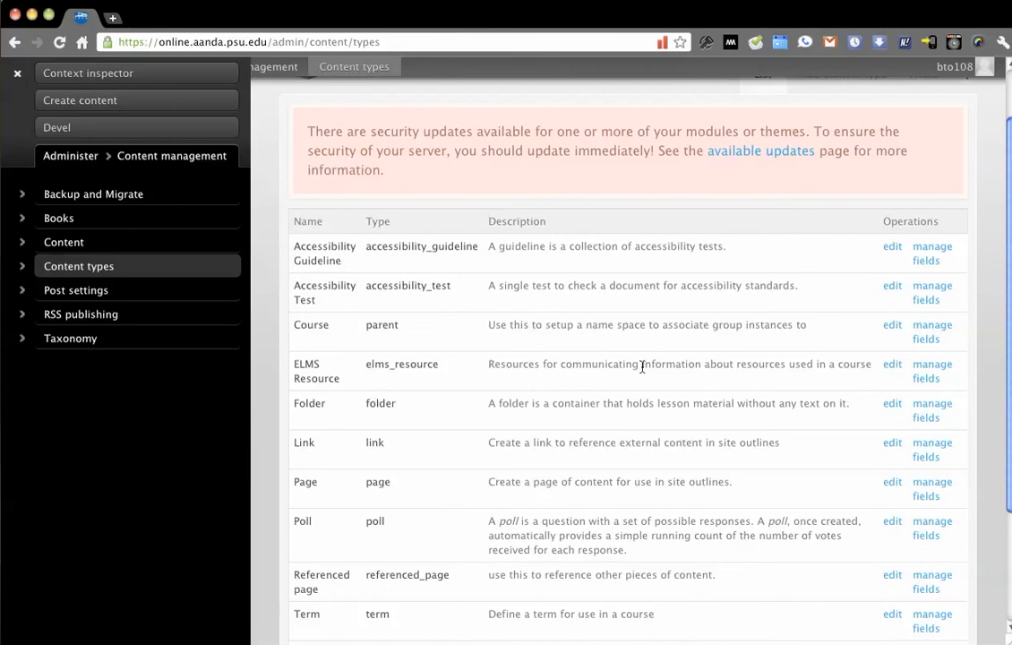
{"action": "mouse_move", "coordinate": [892, 365]}
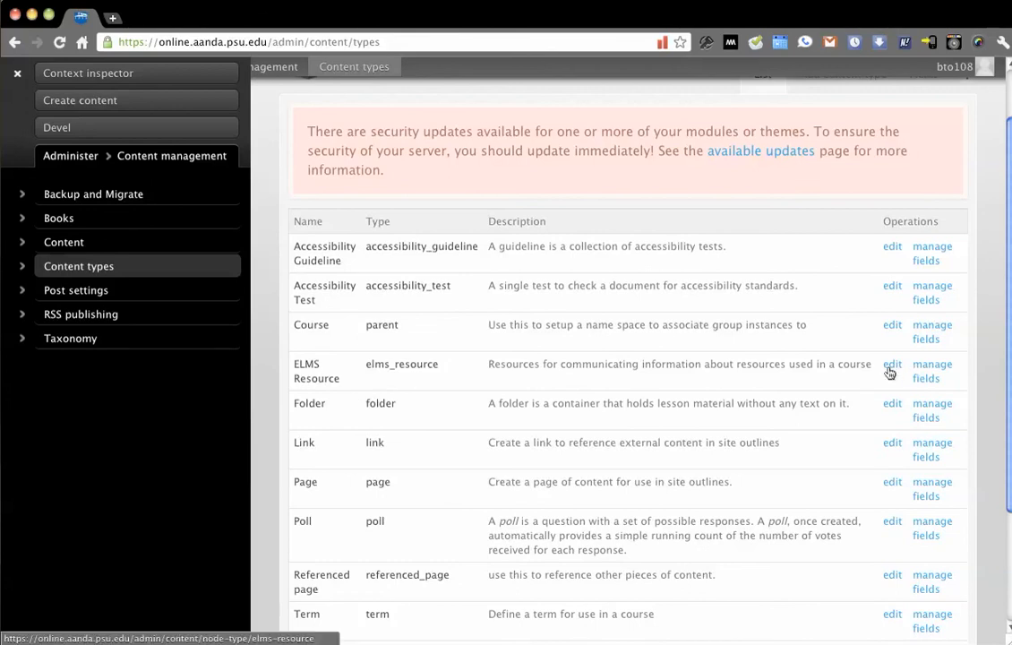
{"action": "scroll", "scroll_direction": "down", "scroll_amount": 3}
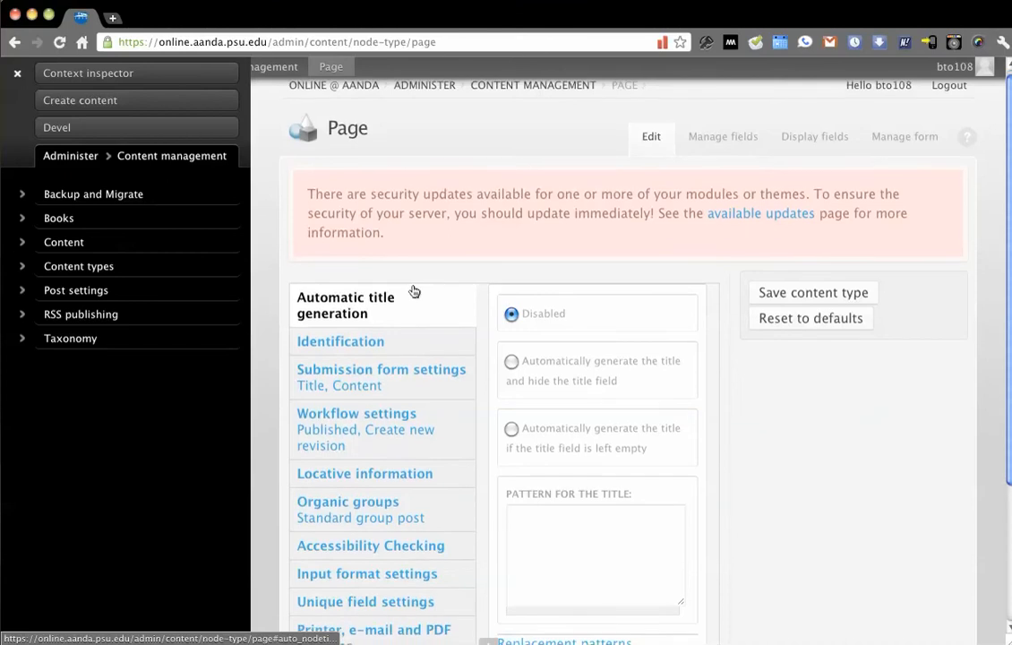
Scroll through the Page content type's settings sections
{"action": "scroll", "scroll_direction": "down", "scroll_amount": 3}
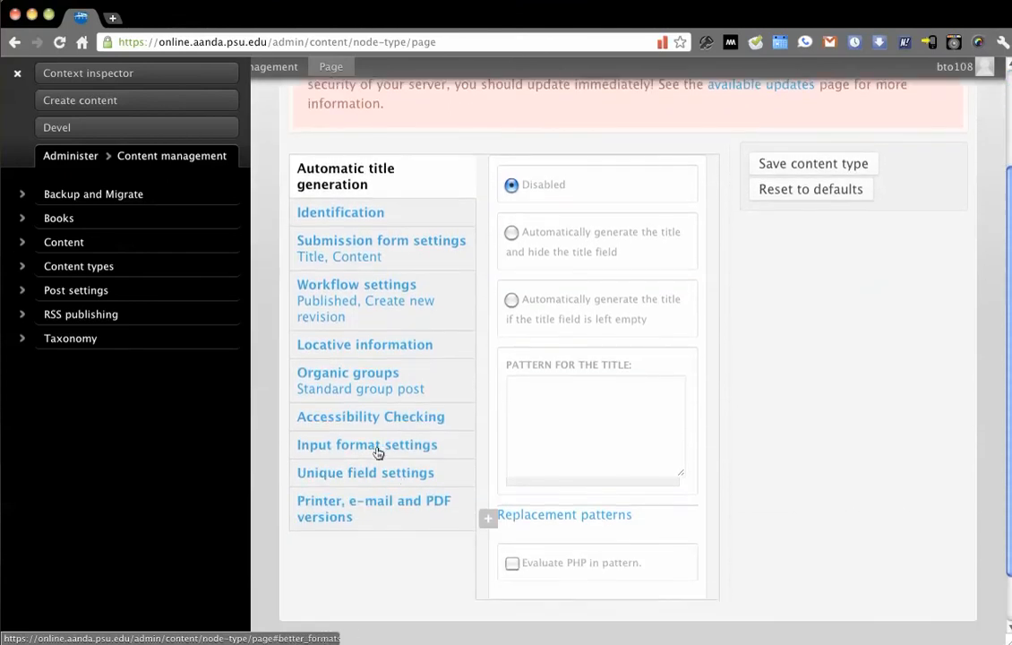
Show the Accessibility Checking tab and review its enabled checking, severity levels and guideline
{"action": "left_click", "coordinate": [371, 416]}
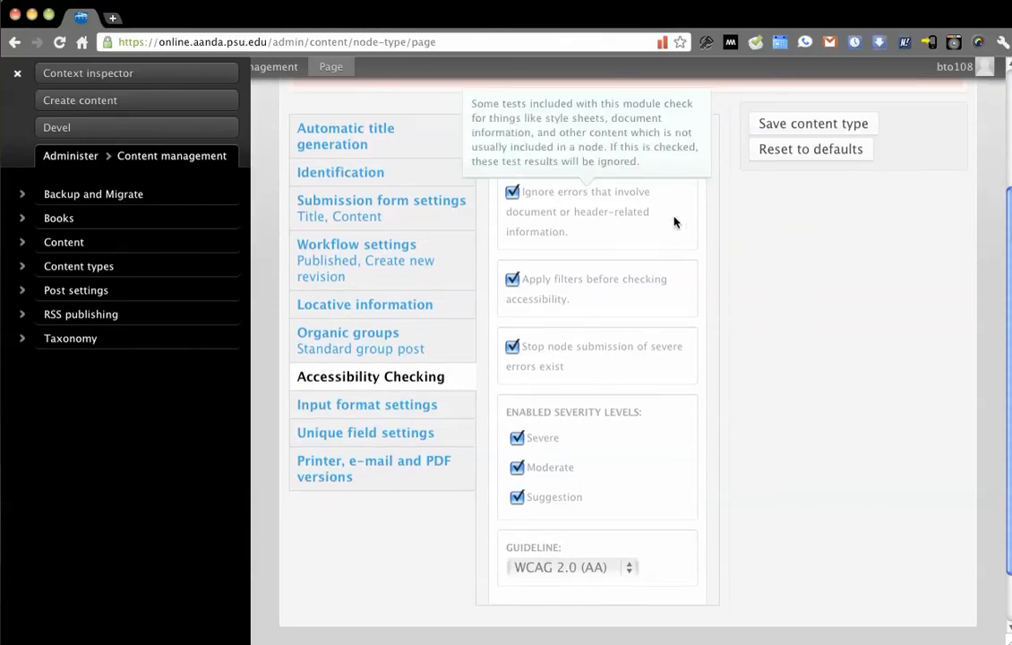
{"action": "mouse_move", "coordinate": [826, 300]}
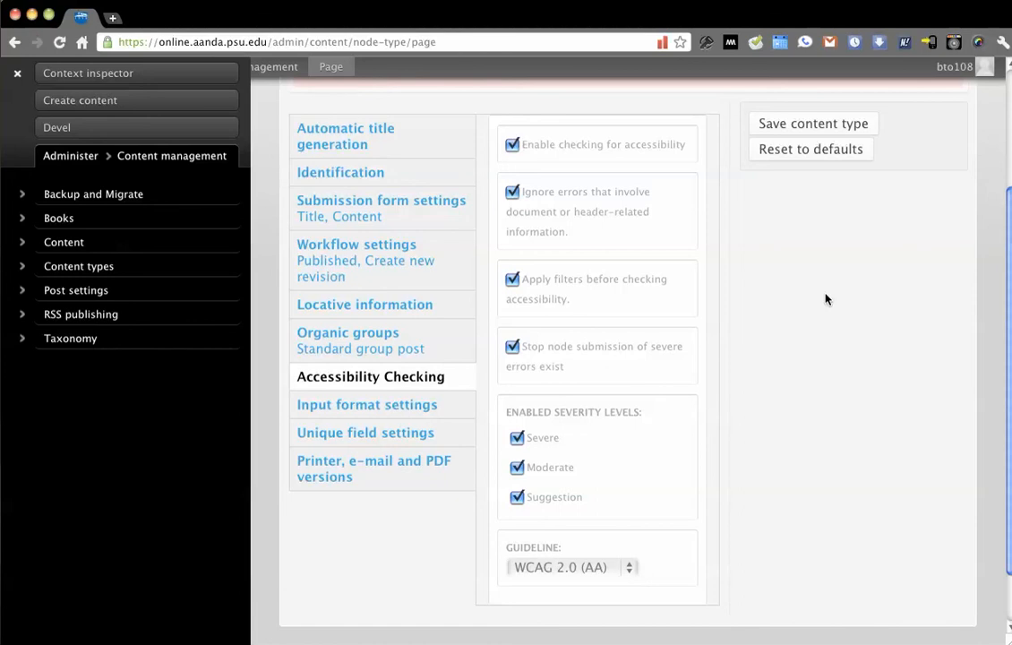
{"action": "mouse_move", "coordinate": [749, 303]}
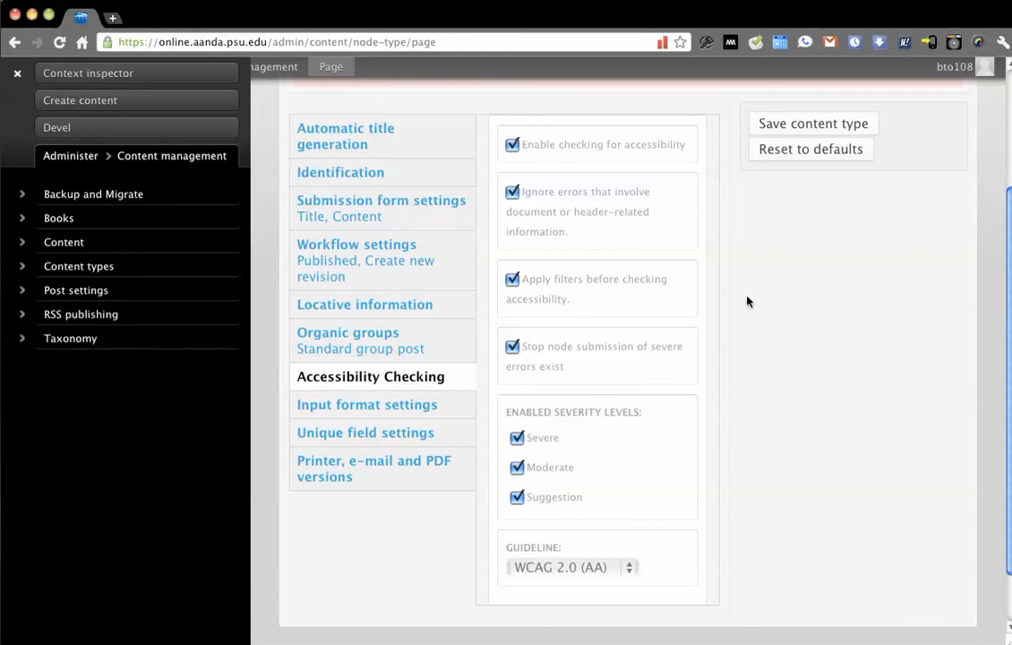
{"action": "mouse_move", "coordinate": [744, 298]}
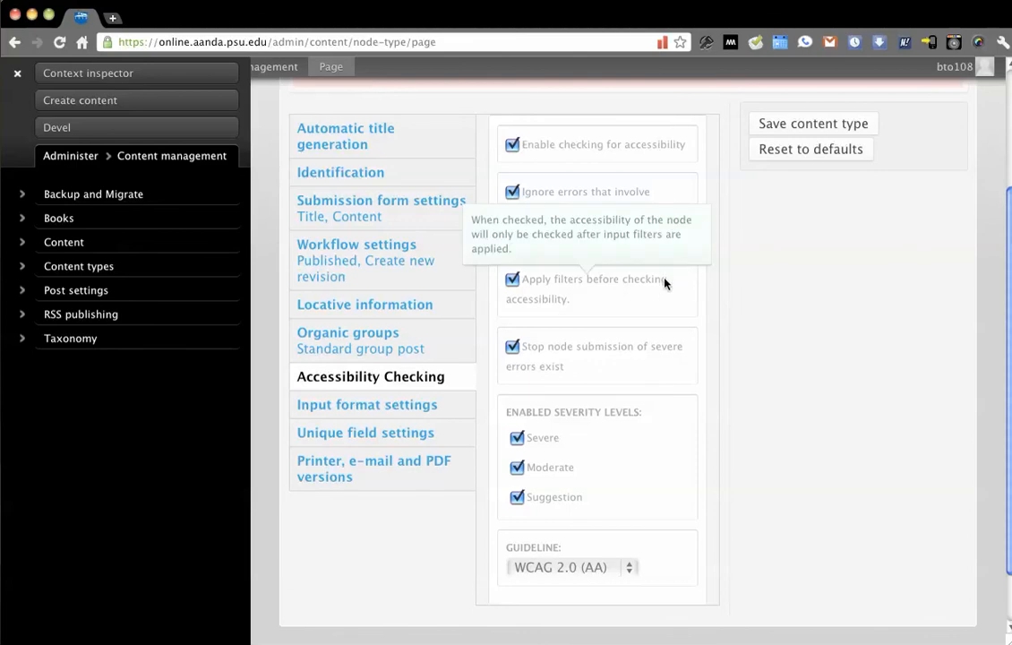
{"action": "scroll", "scroll_direction": "down", "scroll_amount": 3}
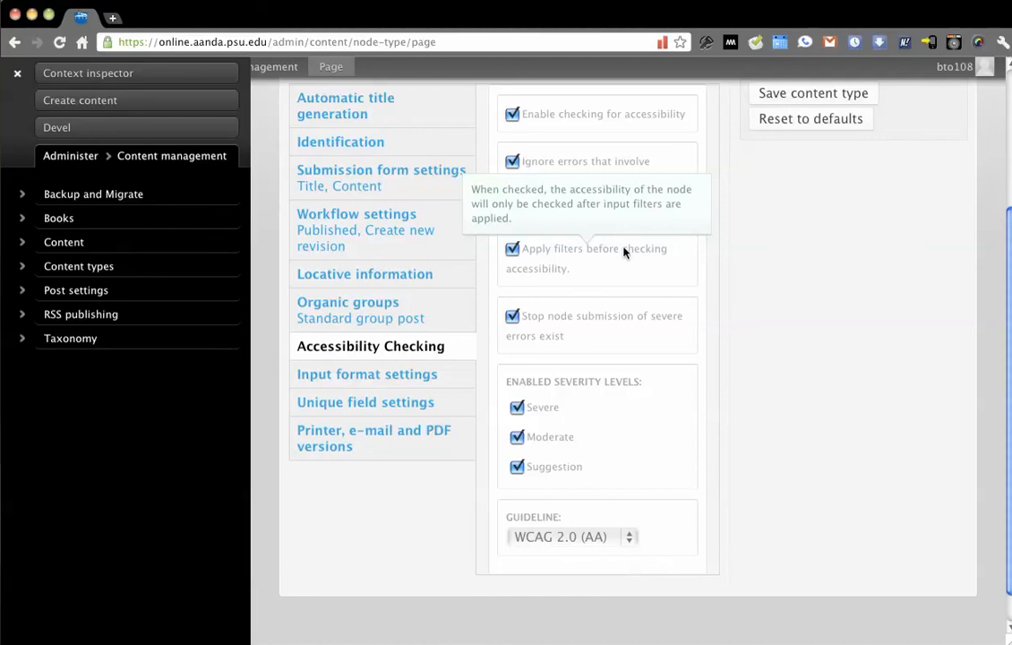
{"action": "mouse_move", "coordinate": [680, 266]}
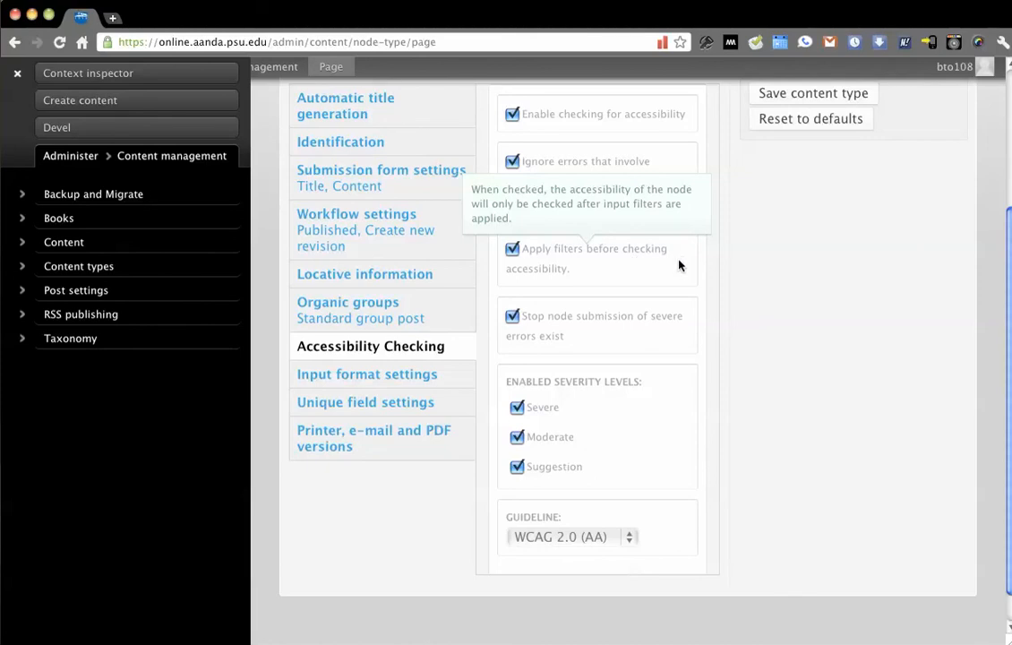
{"action": "scroll", "scroll_direction": "down", "scroll_amount": 3}
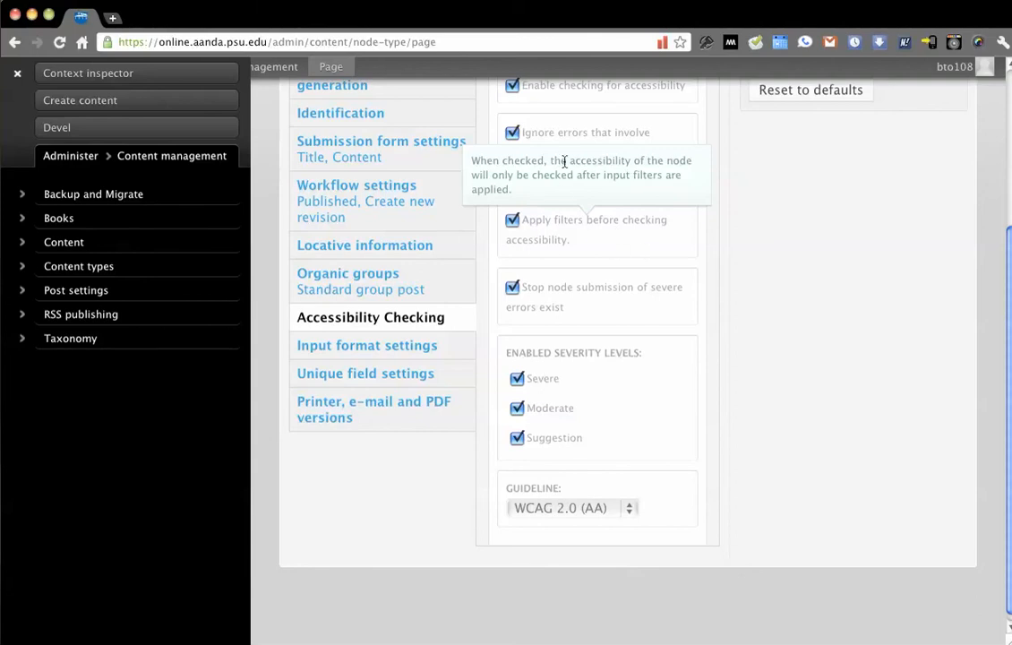
{"action": "mouse_move", "coordinate": [620, 264]}
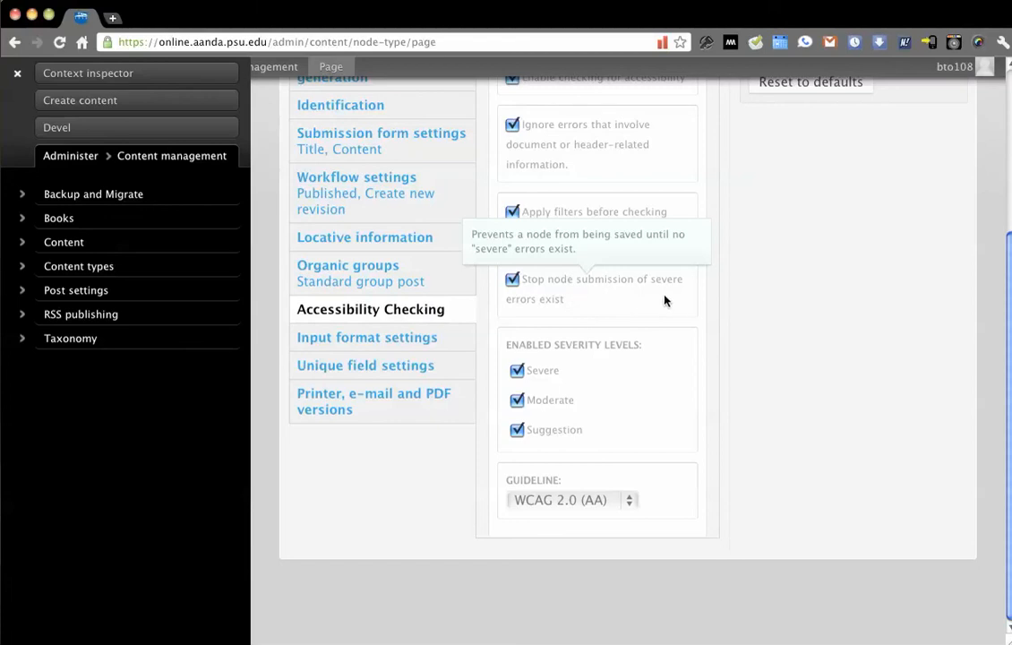
{"action": "mouse_move", "coordinate": [752, 307]}
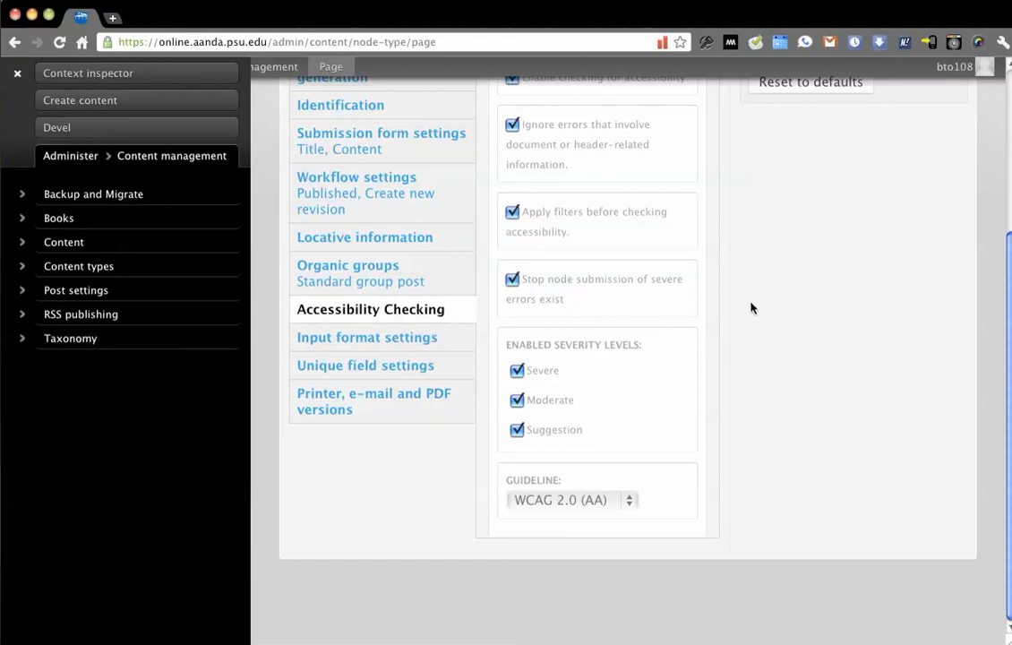
{"action": "mouse_move", "coordinate": [748, 439]}
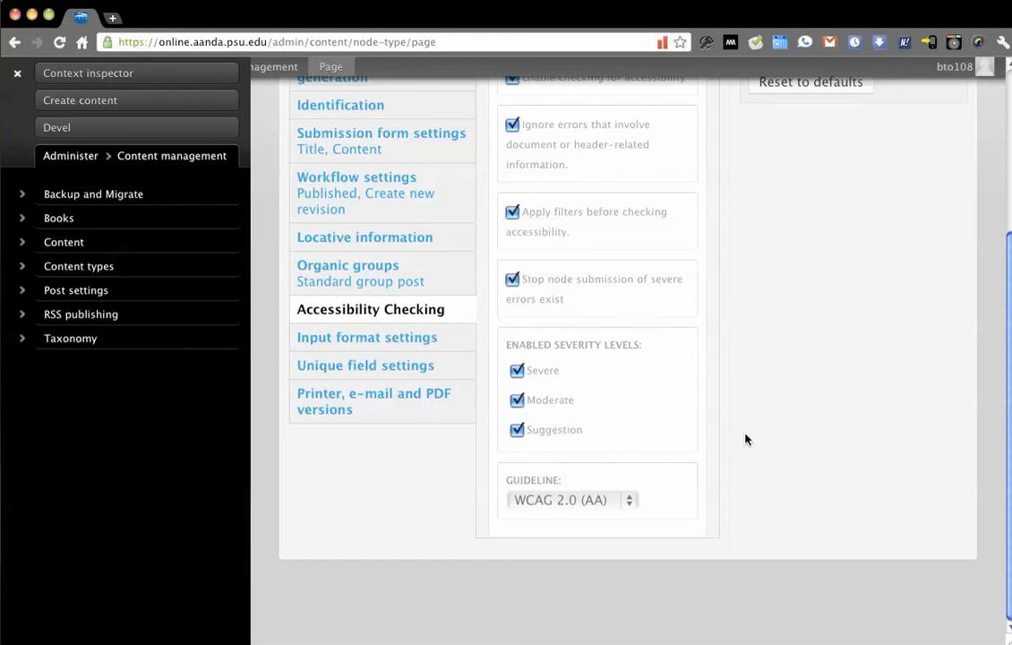
{"action": "mouse_move", "coordinate": [735, 415]}
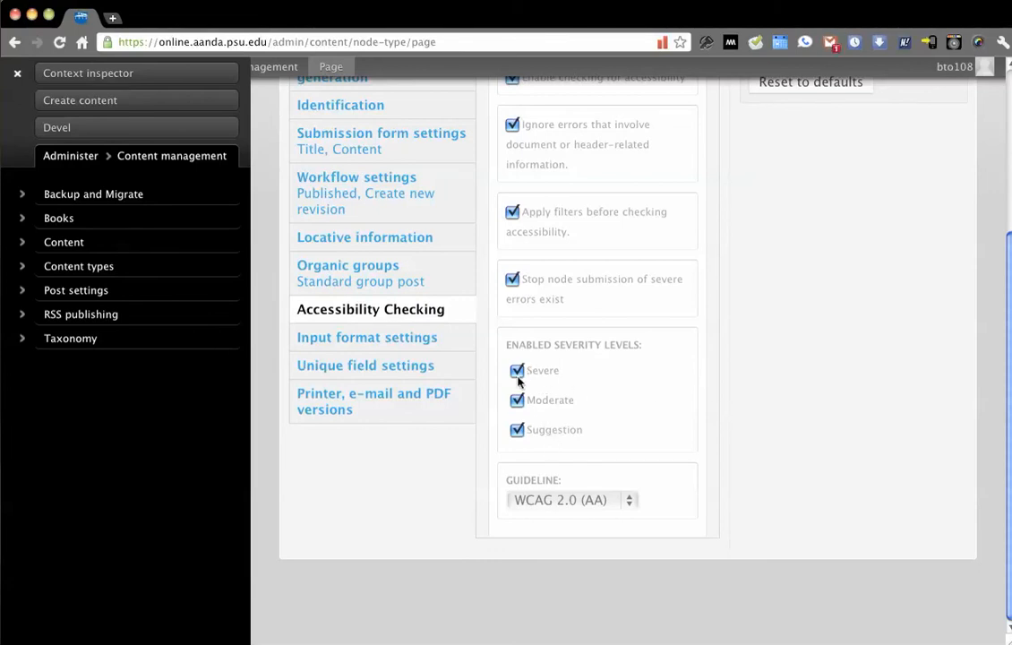
{"action": "mouse_move", "coordinate": [758, 385]}
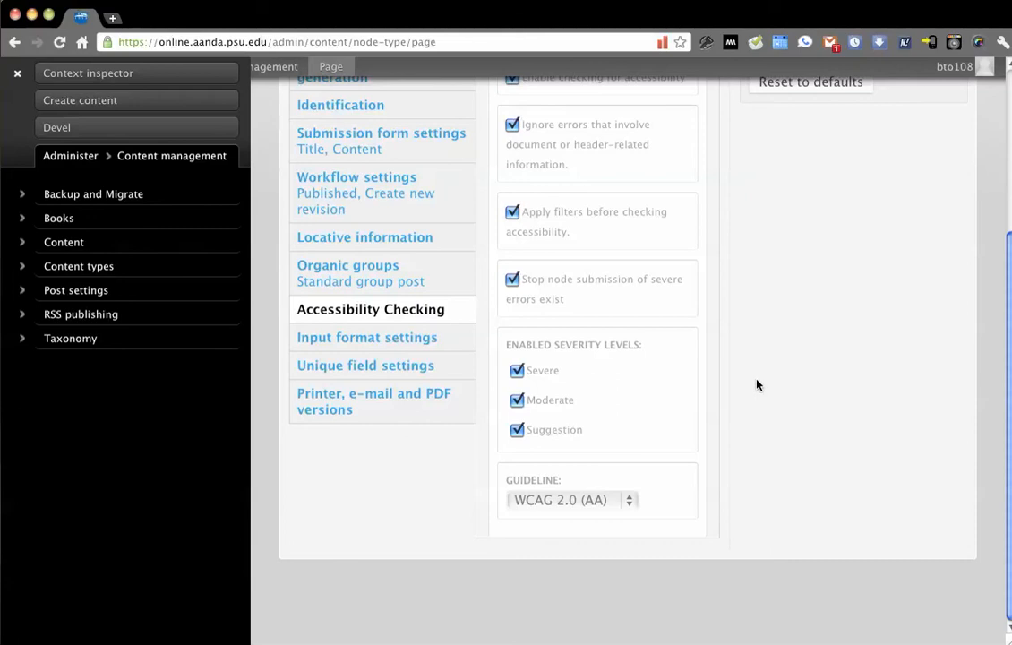
{"action": "mouse_move", "coordinate": [691, 466]}
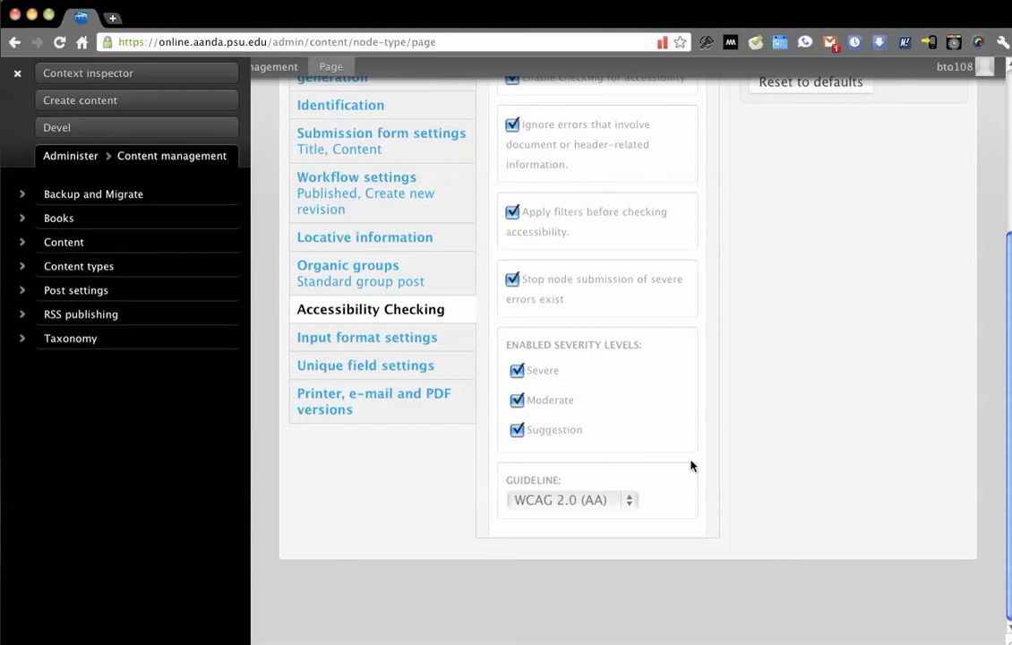
Choose WCAG 2.0 (AA) in the Page type's Guideline dropdown
{"action": "left_click", "coordinate": [571, 499]}
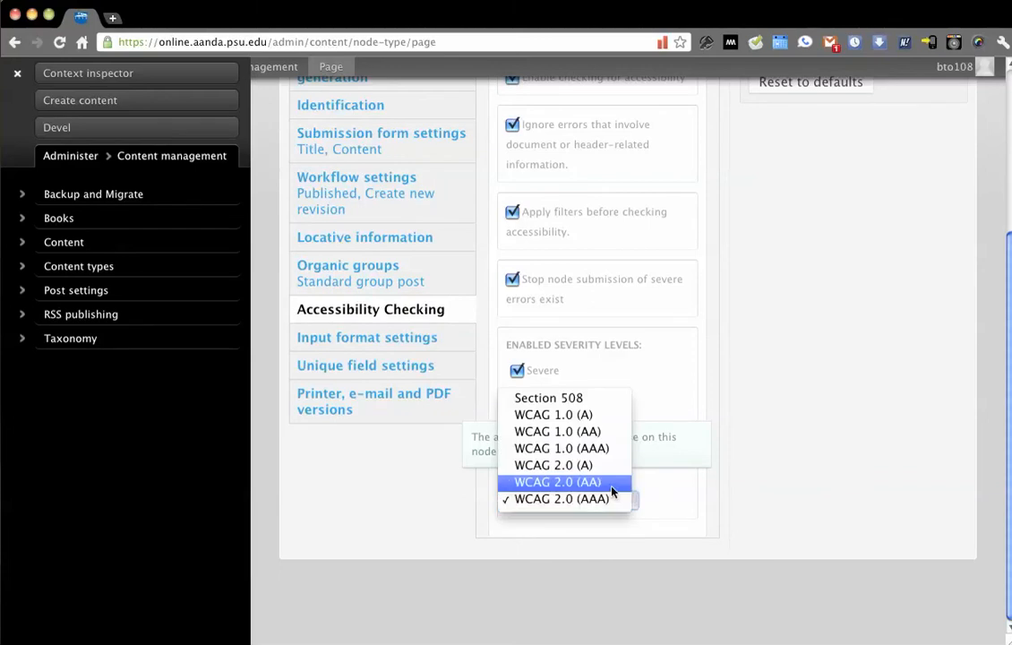
{"action": "left_click", "coordinate": [557, 482]}
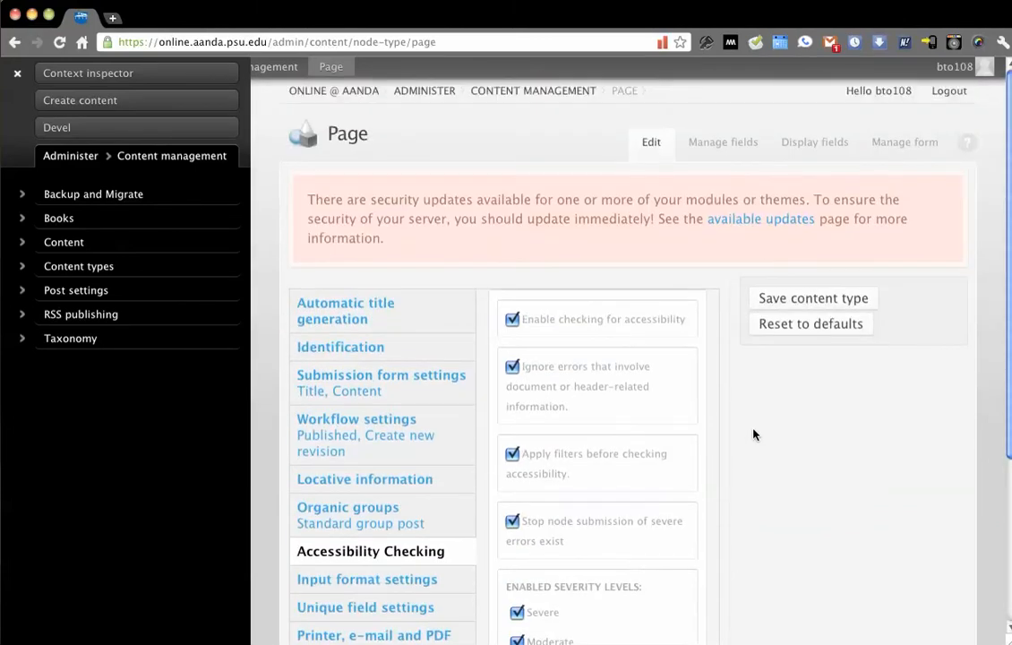
{"action": "scroll", "scroll_direction": "down", "scroll_amount": 3}
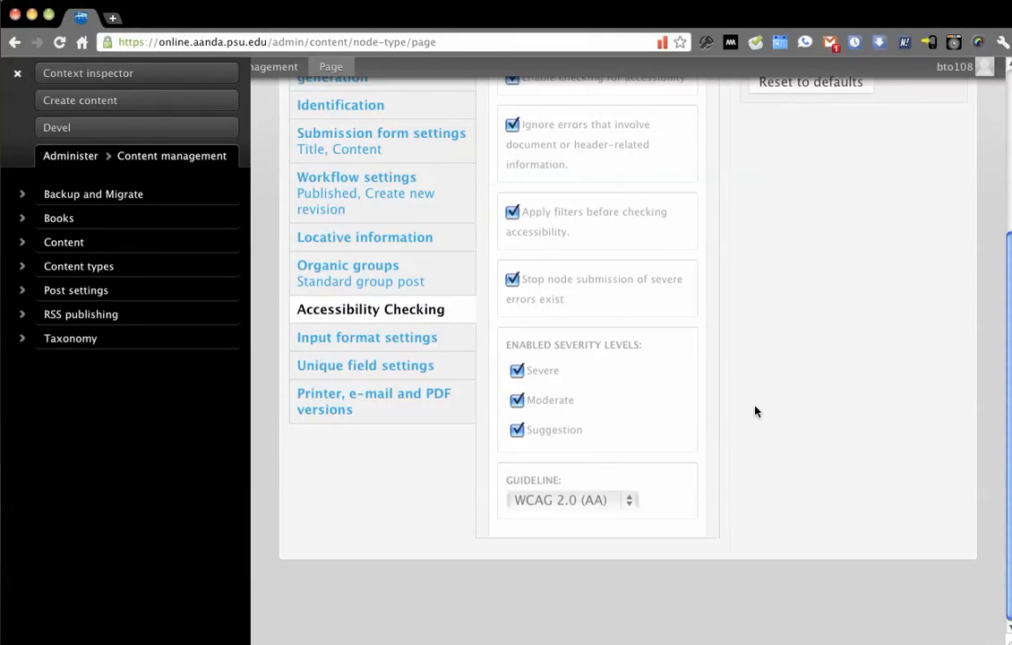